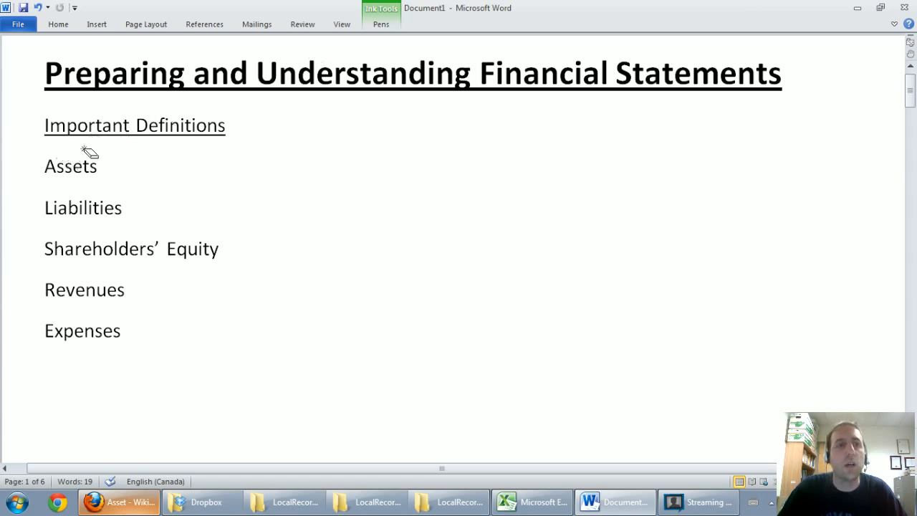
{"action": "mouse_move", "coordinate": [556, 38]}
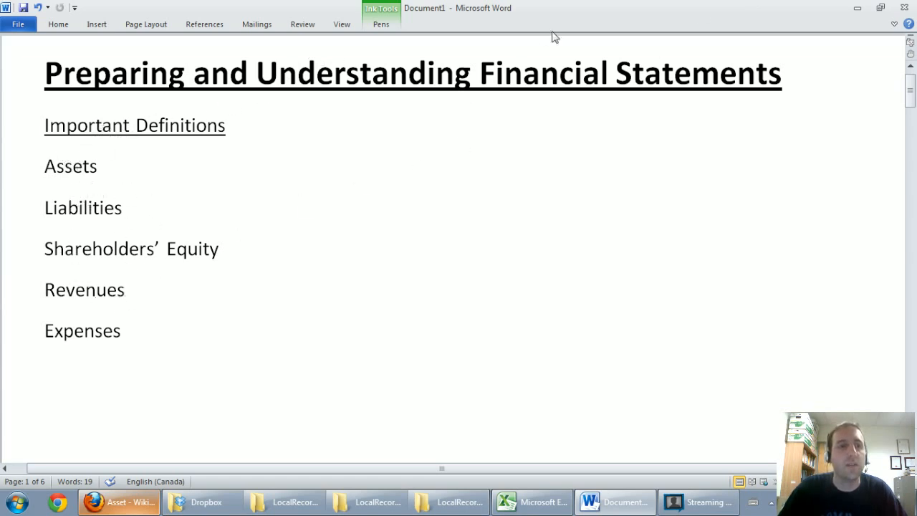
{"action": "mouse_move", "coordinate": [771, 6]}
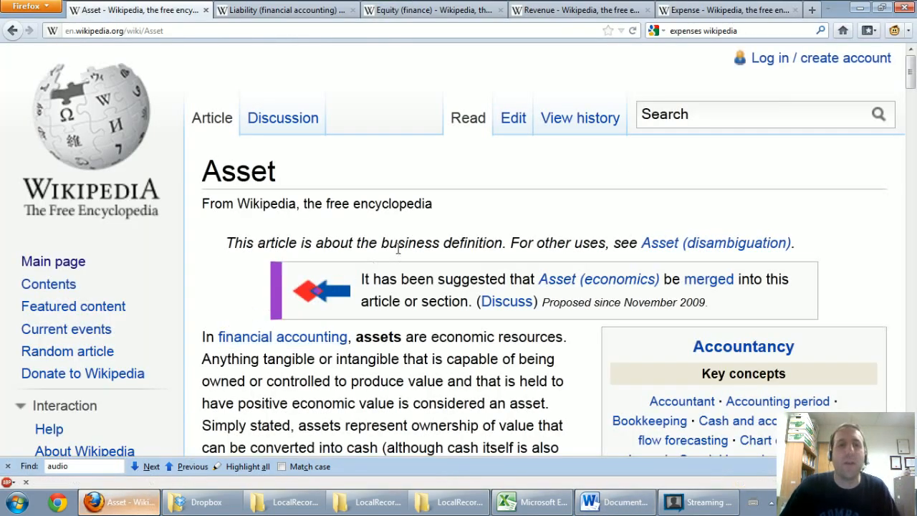
{"action": "mouse_move", "coordinate": [433, 230]}
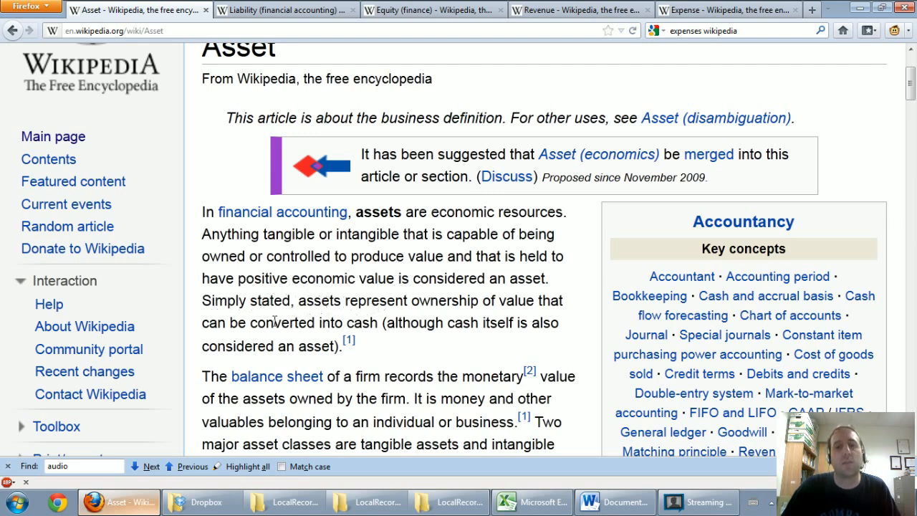
{"action": "mouse_move", "coordinate": [294, 341]}
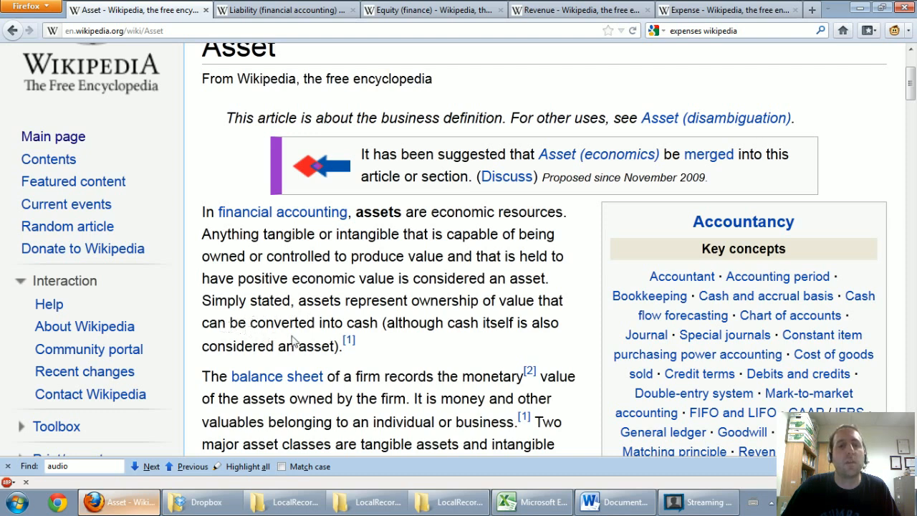
{"action": "mouse_move", "coordinate": [366, 352]}
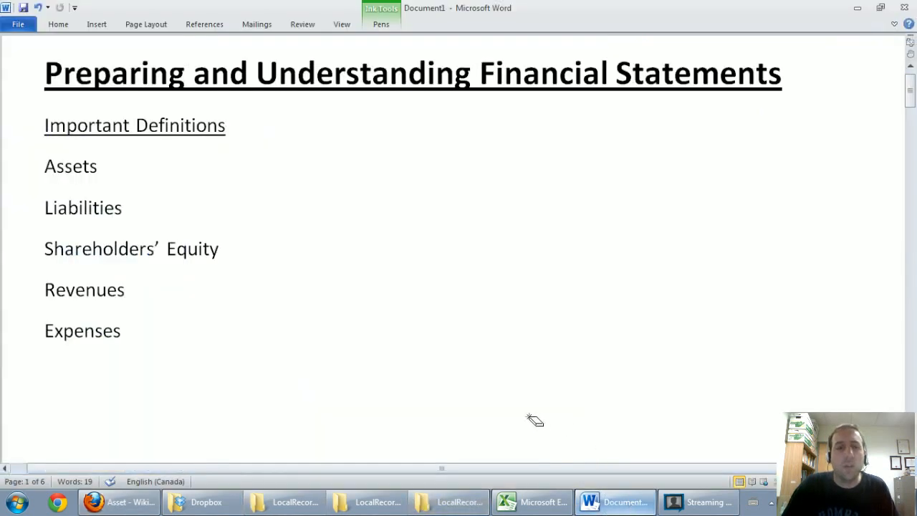
Select the thin black pen and handwrite 'Cash' under the Assets heading
{"action": "scroll", "scroll_direction": "down", "scroll_amount": 3}
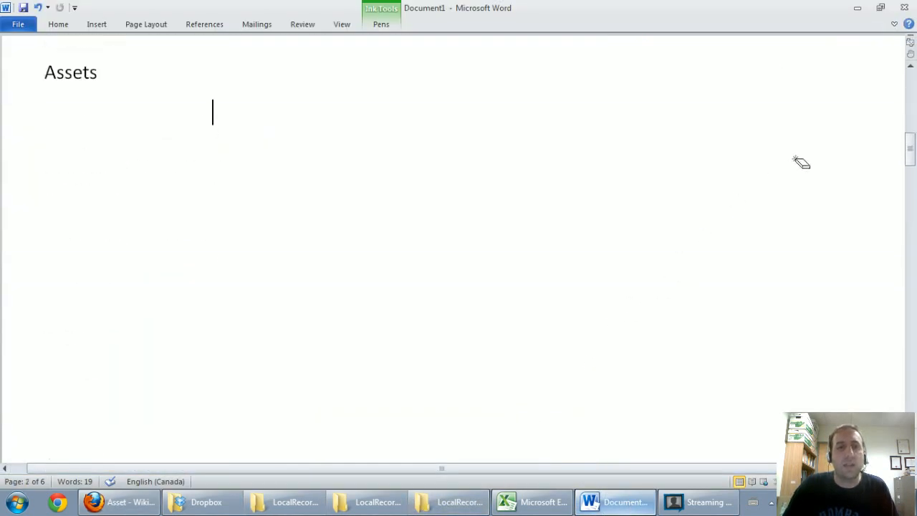
{"action": "mouse_move", "coordinate": [178, 65]}
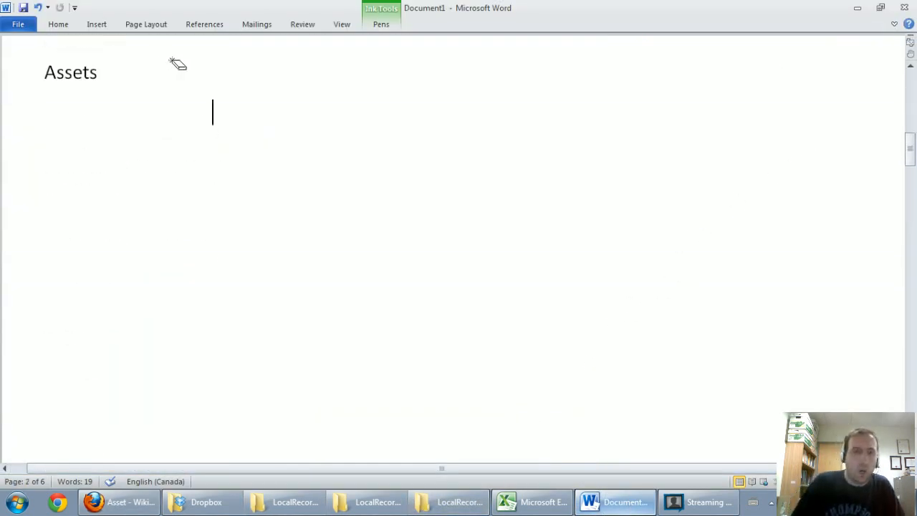
{"action": "left_click", "coordinate": [381, 23]}
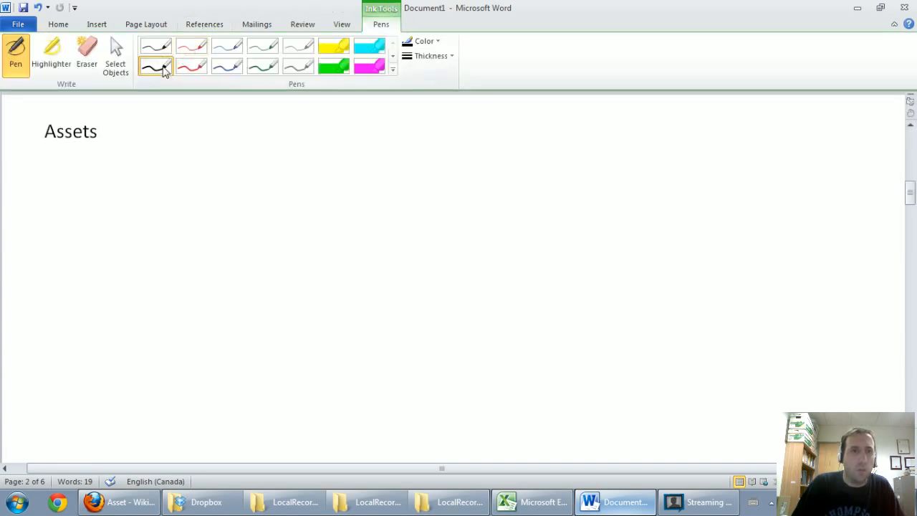
{"action": "left_click", "coordinate": [154, 66]}
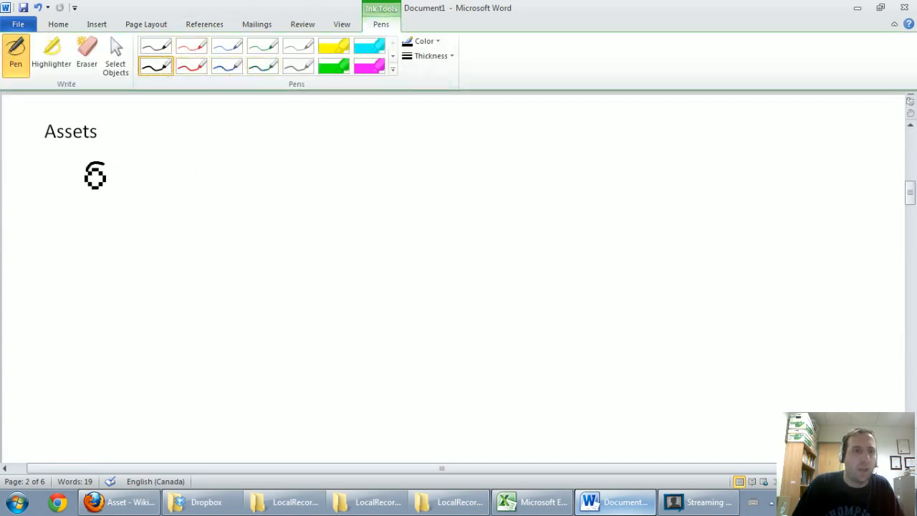
{"action": "left_click_drag", "start_coordinate": [86, 180], "coordinate": [208, 175]}
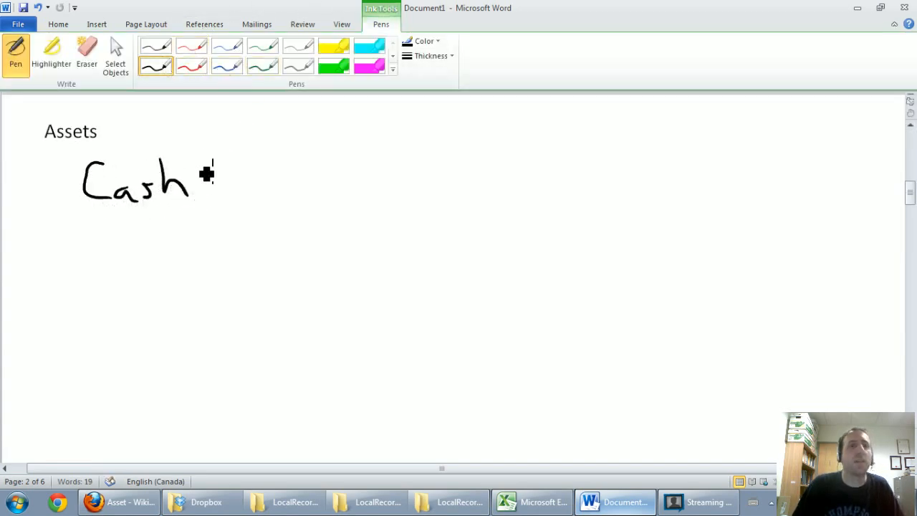
{"action": "mouse_move", "coordinate": [114, 253]}
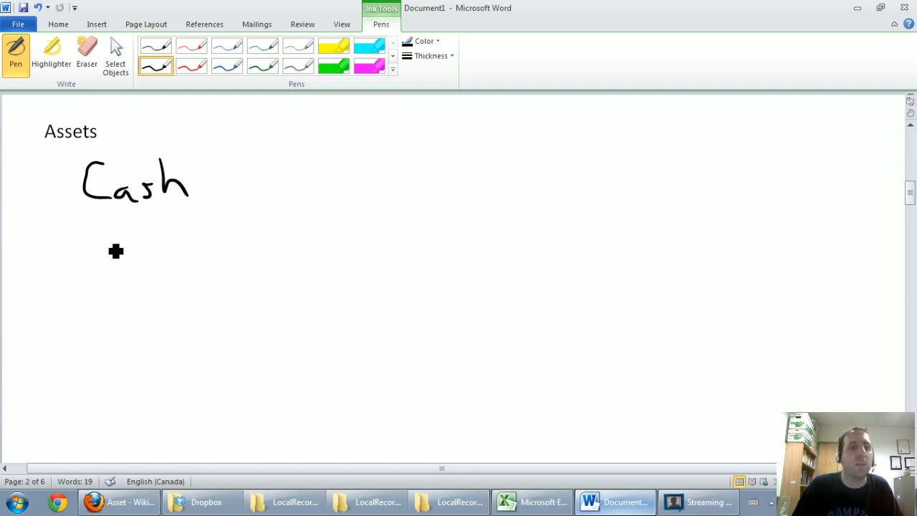
{"action": "mouse_move", "coordinate": [101, 246]}
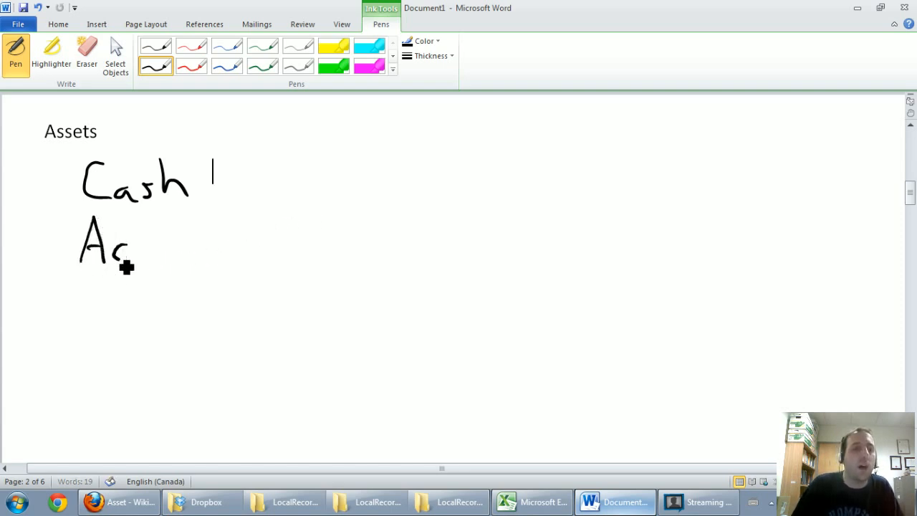
Handwrite 'Accounts Receivable (A/R)' on the line below Cash
{"action": "left_click_drag", "start_coordinate": [115, 250], "coordinate": [237, 246]}
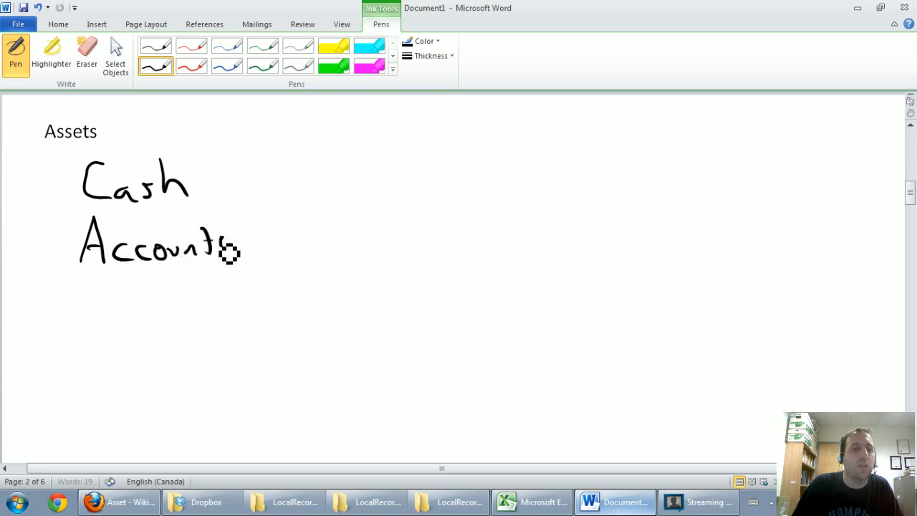
{"action": "left_click_drag", "start_coordinate": [255, 244], "coordinate": [316, 246]}
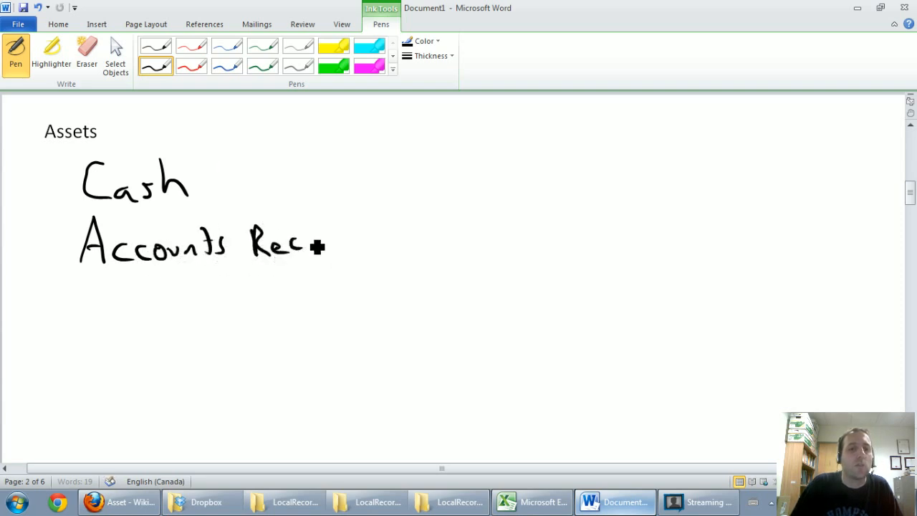
{"action": "left_click_drag", "start_coordinate": [322, 244], "coordinate": [408, 246]}
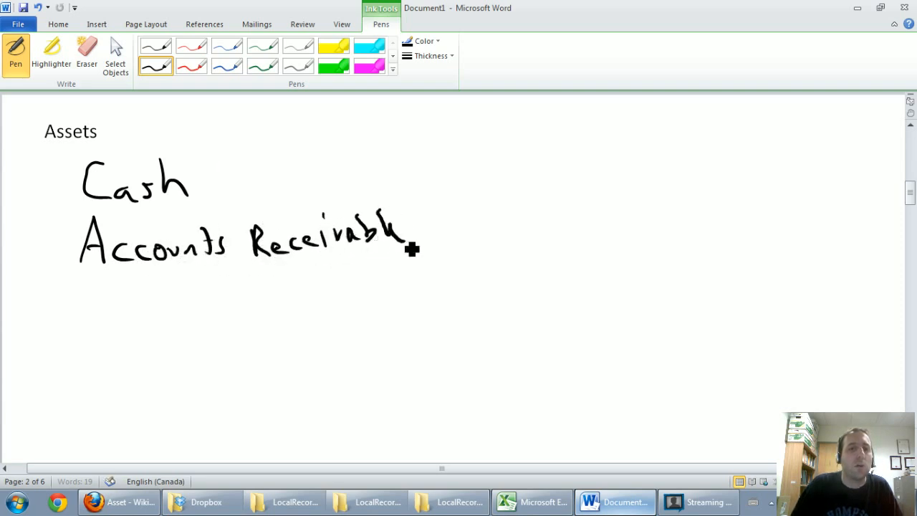
{"action": "left_click_drag", "start_coordinate": [432, 215], "coordinate": [494, 244]}
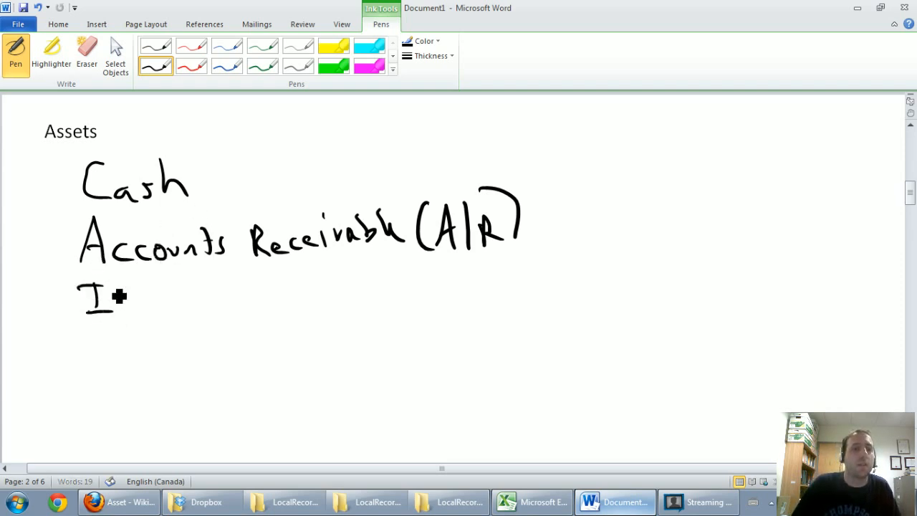
Handwrite 'Inventory', 'Property', 'Buildings' and 'Equipment' under Assets and move to the Liabilities page
{"action": "left_click_drag", "start_coordinate": [93, 301], "coordinate": [244, 309]}
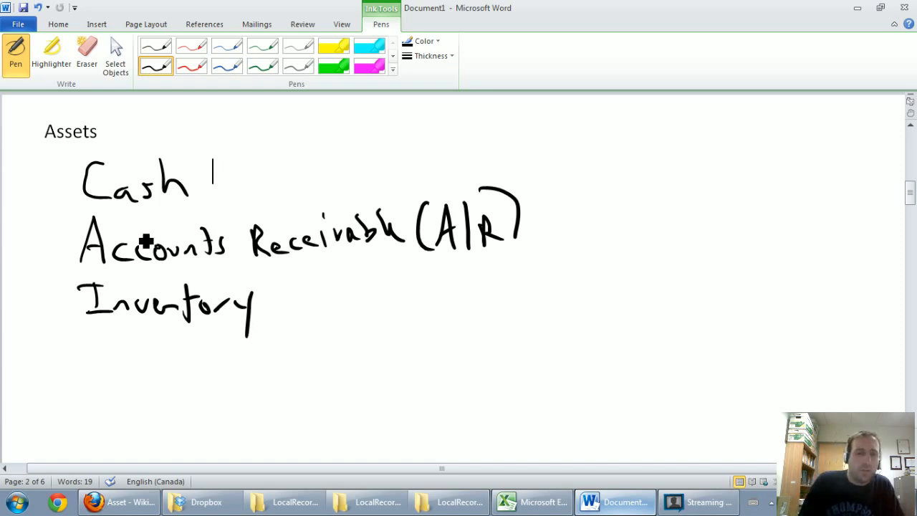
{"action": "mouse_move", "coordinate": [103, 358]}
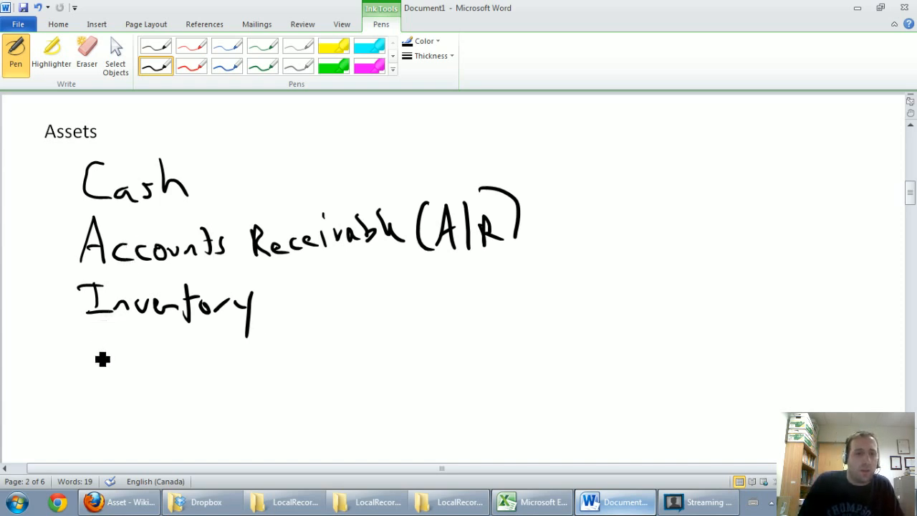
{"action": "left_click_drag", "start_coordinate": [93, 351], "coordinate": [161, 376]}
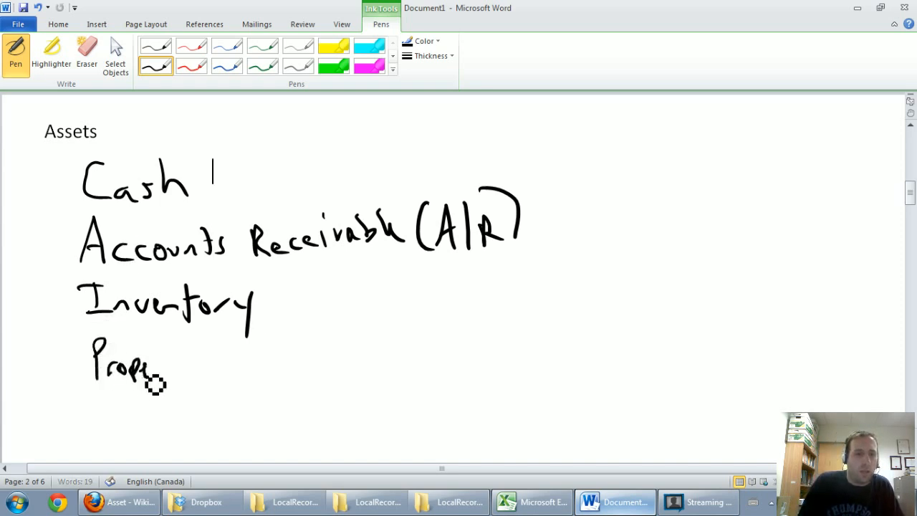
{"action": "left_click_drag", "start_coordinate": [143, 365], "coordinate": [200, 365]}
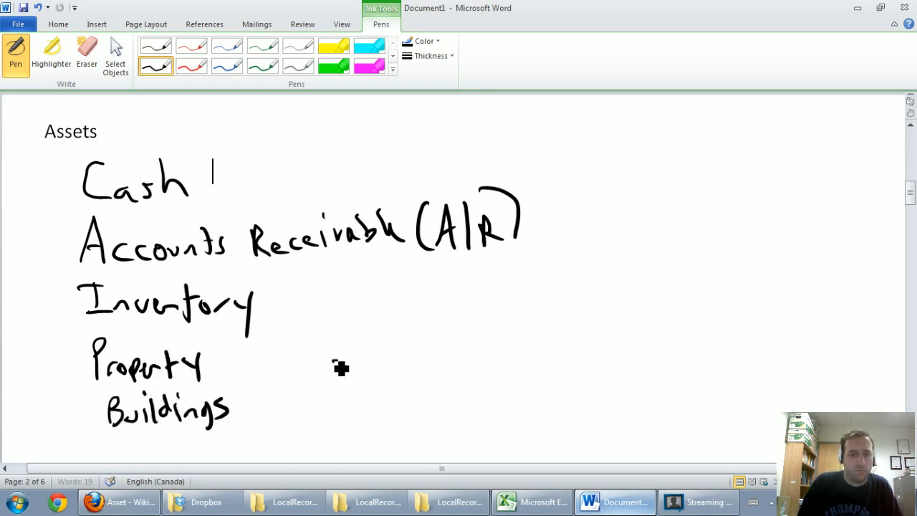
{"action": "left_click_drag", "start_coordinate": [327, 375], "coordinate": [438, 380]}
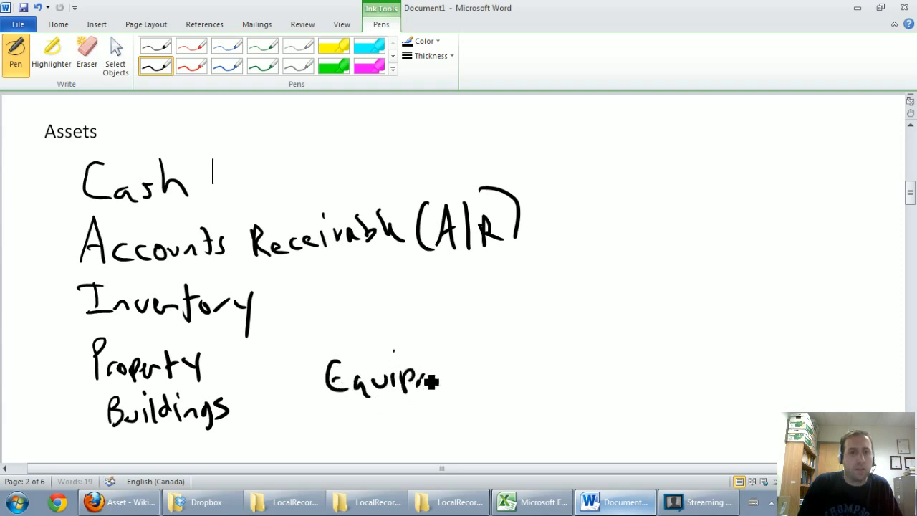
{"action": "left_click_drag", "start_coordinate": [430, 375], "coordinate": [508, 372]}
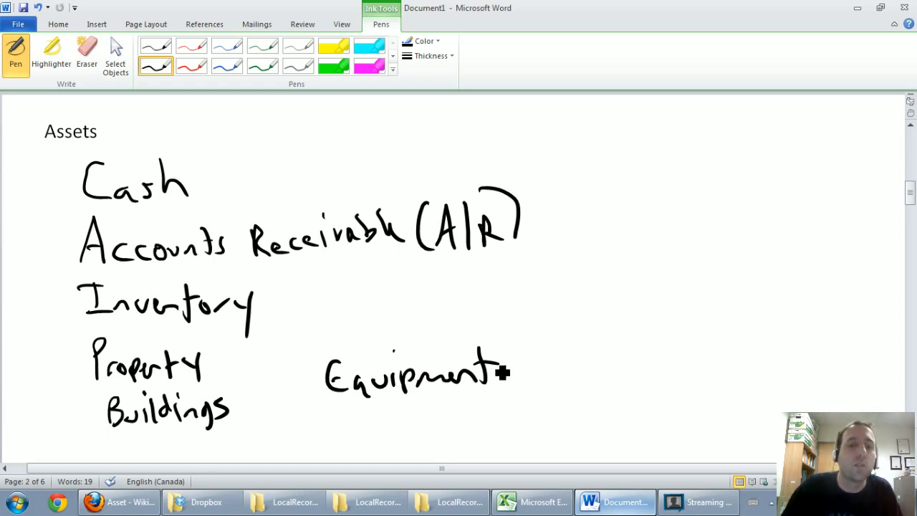
{"action": "scroll", "scroll_direction": "down", "scroll_amount": 3}
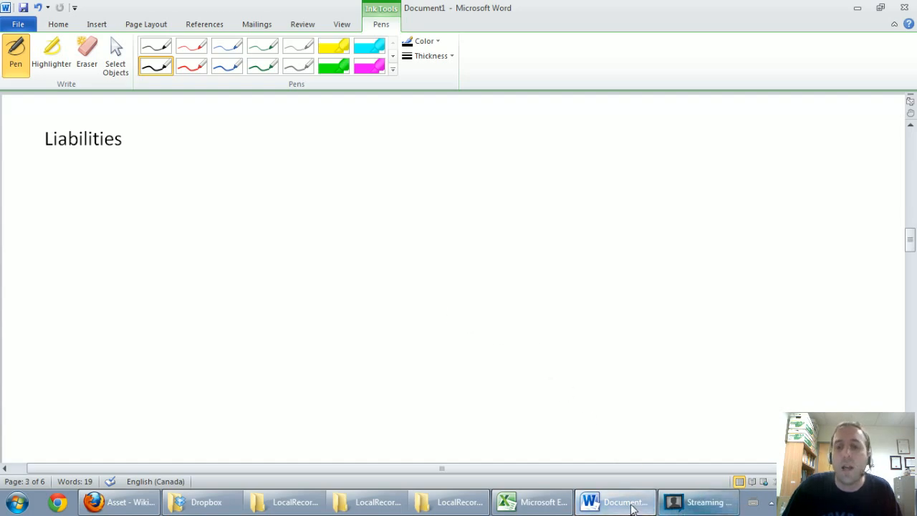
Bring Firefox forward and switch to the Wikipedia Liability article
{"action": "left_click", "coordinate": [118, 502]}
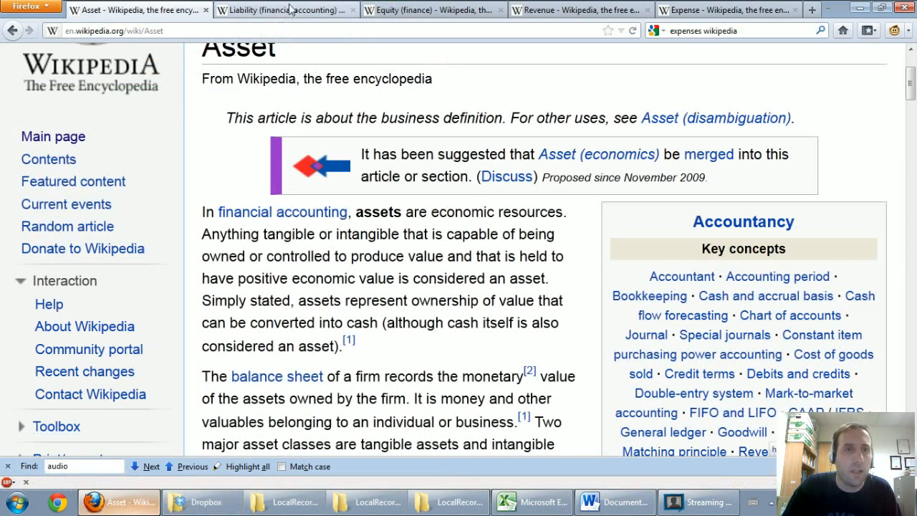
{"action": "left_click", "coordinate": [279, 8]}
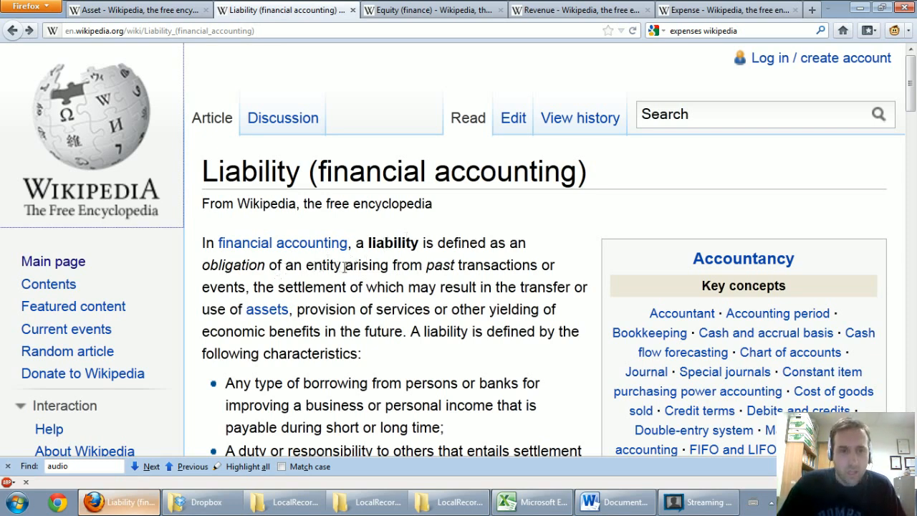
{"action": "mouse_move", "coordinate": [433, 279]}
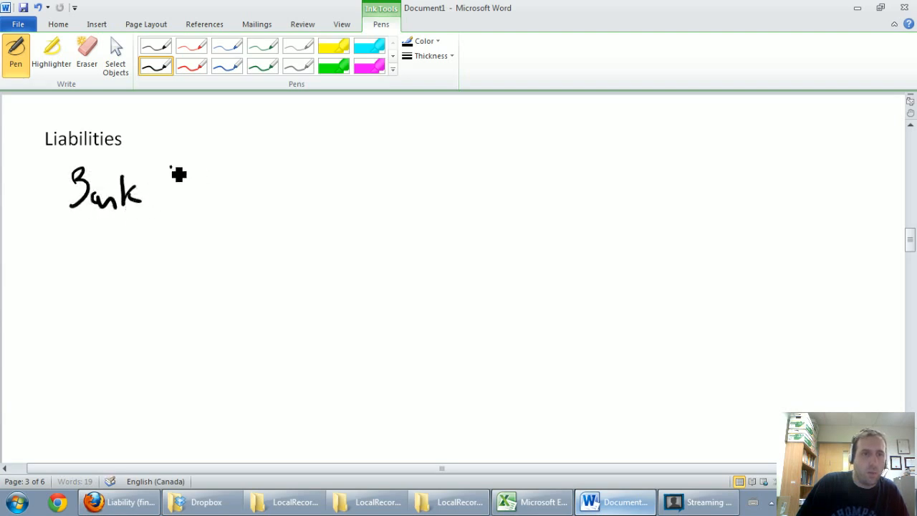
Handwrite 'Bank loan Payable' and 'Mortgage payable' under Liabilities, adding 'Equipment' to the assets list
{"action": "left_click_drag", "start_coordinate": [172, 183], "coordinate": [229, 197]}
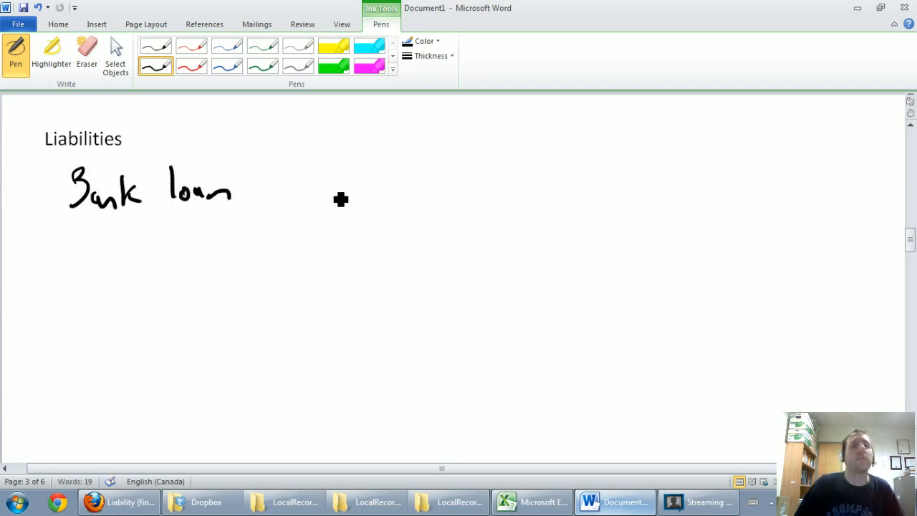
{"action": "left_click_drag", "start_coordinate": [243, 189], "coordinate": [308, 197]}
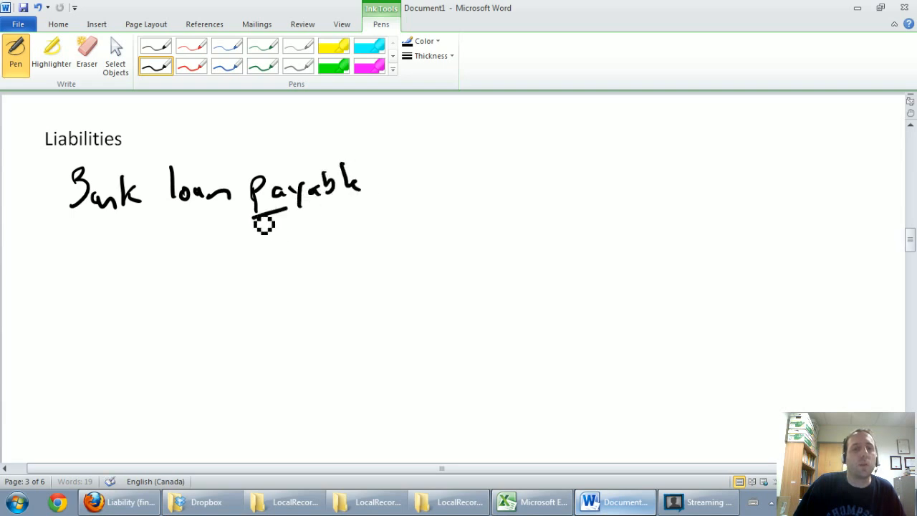
{"action": "left_click_drag", "start_coordinate": [255, 218], "coordinate": [344, 226]}
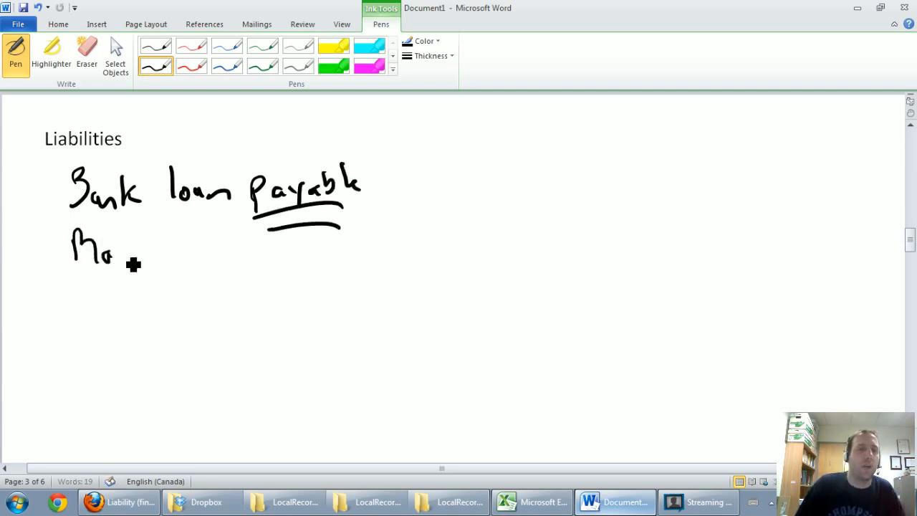
{"action": "left_click_drag", "start_coordinate": [107, 258], "coordinate": [194, 258]}
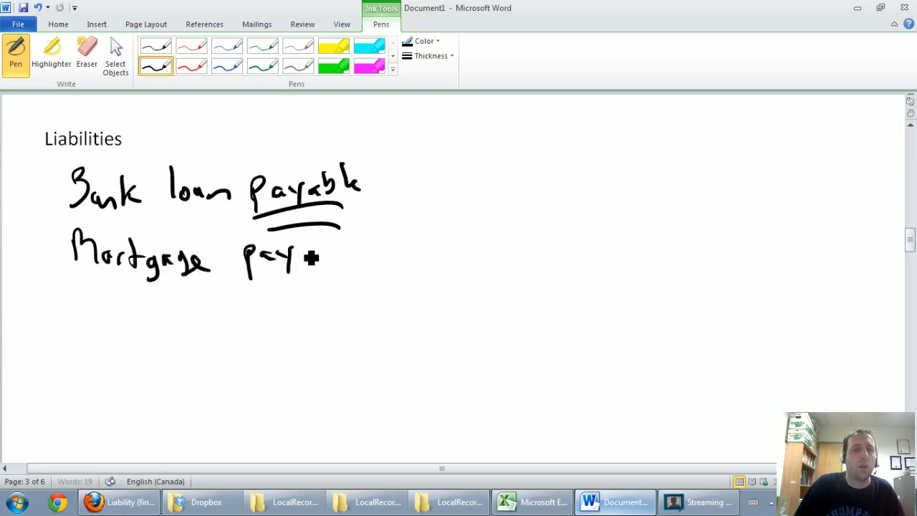
{"action": "left_click_drag", "start_coordinate": [312, 256], "coordinate": [351, 258]}
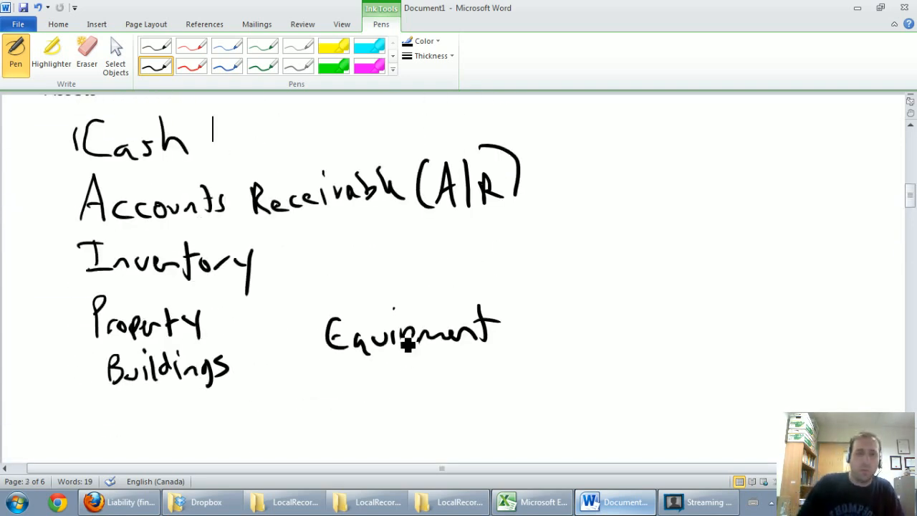
{"action": "left_click_drag", "start_coordinate": [251, 222], "coordinate": [384, 218]}
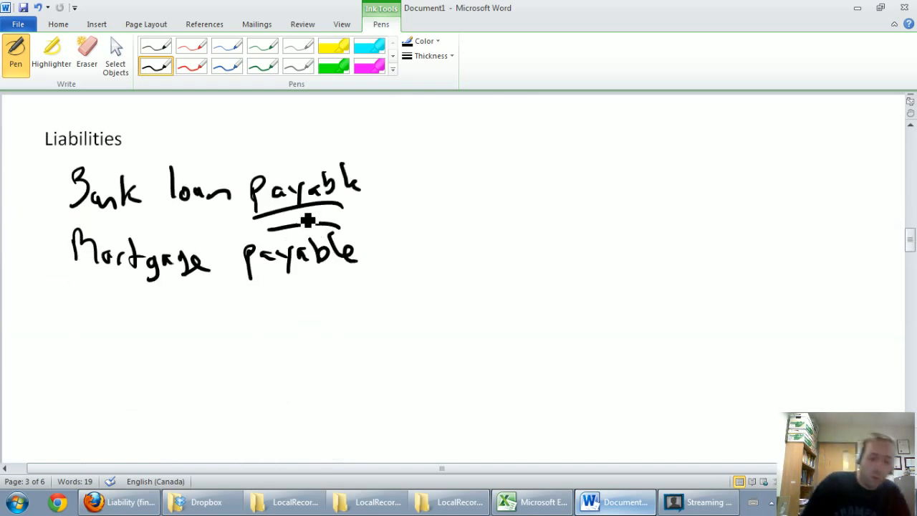
Handwrite 'Accounts payable' as the third liability and scroll down past the page
{"action": "left_click_drag", "start_coordinate": [70, 301], "coordinate": [98, 337]}
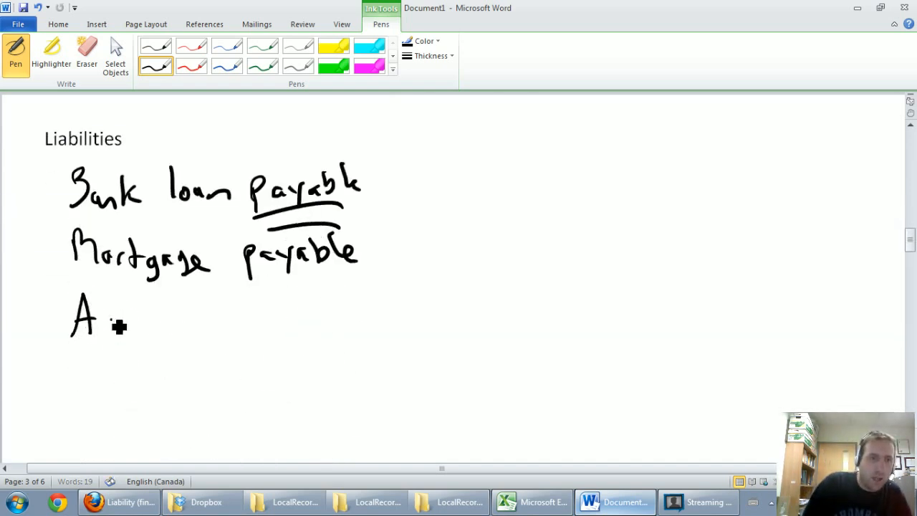
{"action": "left_click_drag", "start_coordinate": [101, 327], "coordinate": [203, 327]}
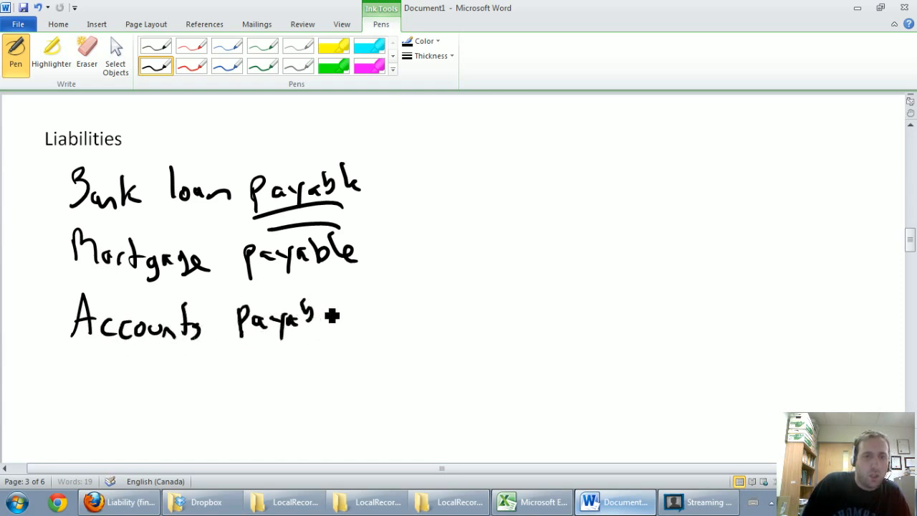
{"action": "left_click_drag", "start_coordinate": [330, 315], "coordinate": [351, 323]}
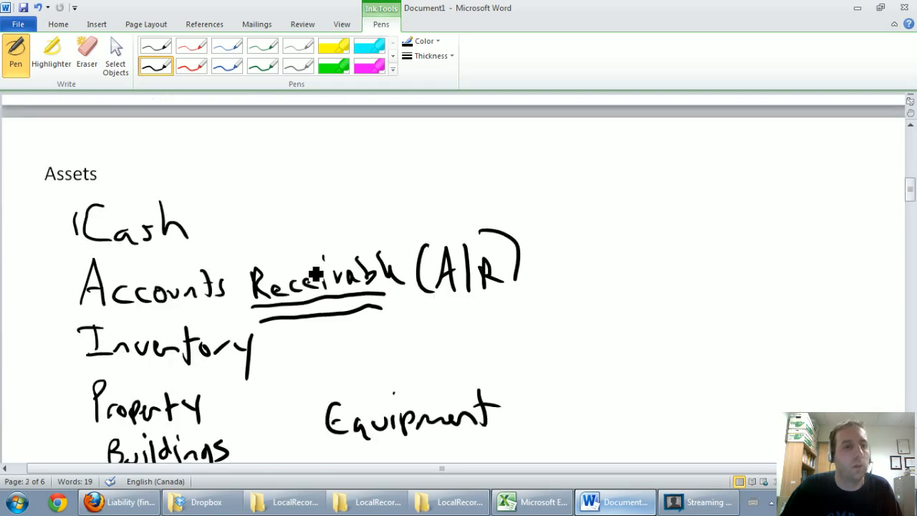
{"action": "scroll", "scroll_direction": "down", "scroll_amount": 3}
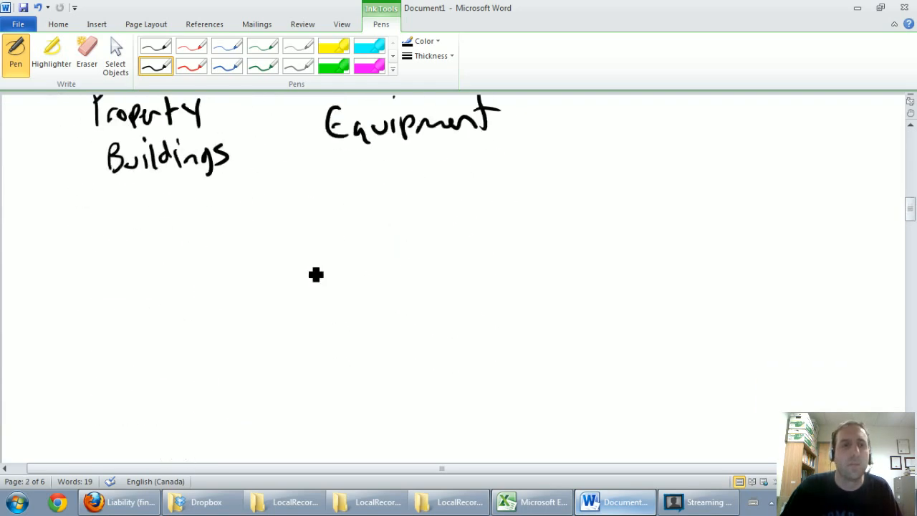
{"action": "scroll", "scroll_direction": "down", "scroll_amount": 3}
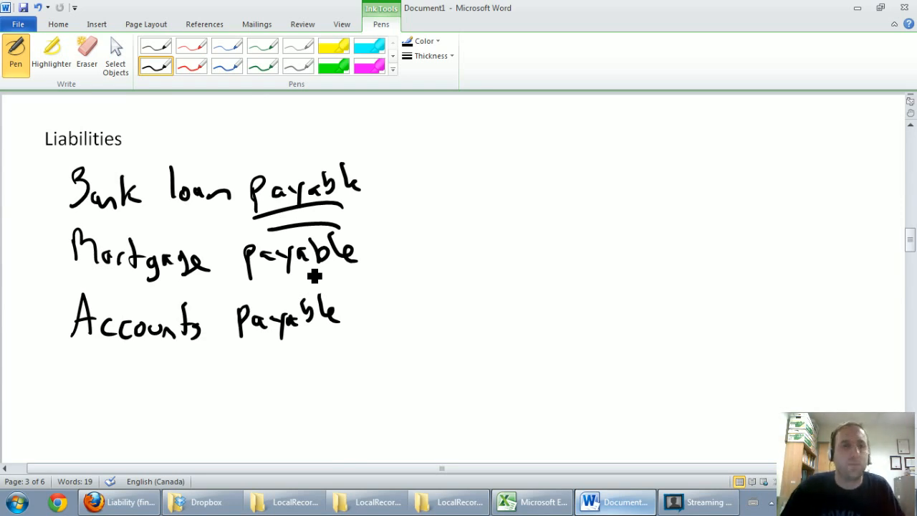
{"action": "scroll", "scroll_direction": "down", "scroll_amount": 3}
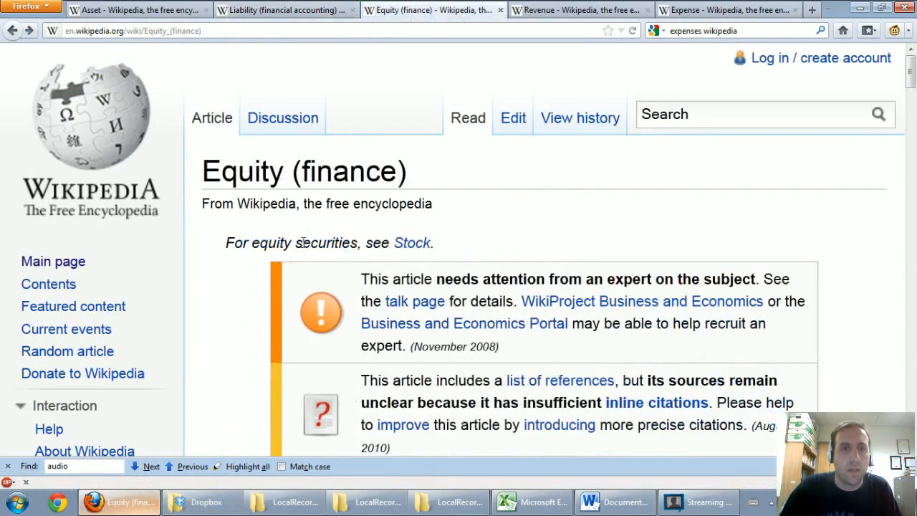
Select the equity definition sentence in the Wikipedia article and return to Word
{"action": "scroll", "scroll_direction": "down", "scroll_amount": 3}
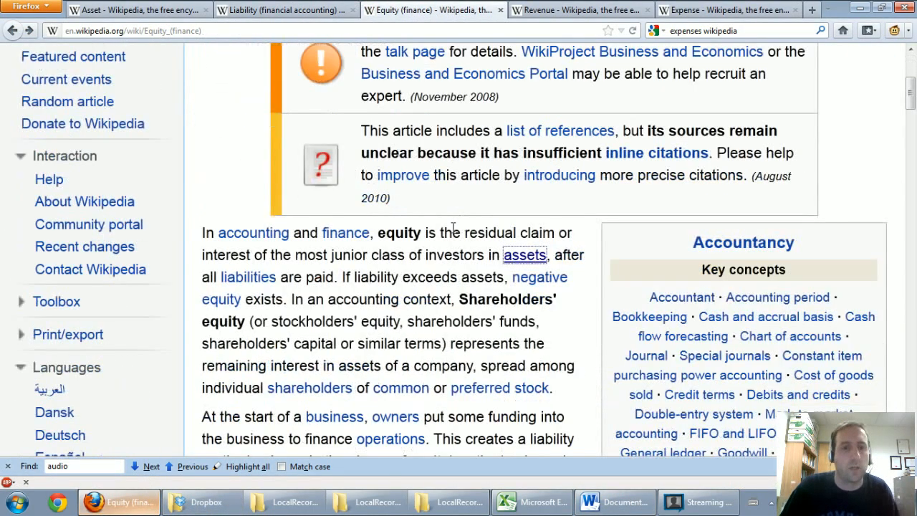
{"action": "scroll", "scroll_direction": "down", "scroll_amount": 3}
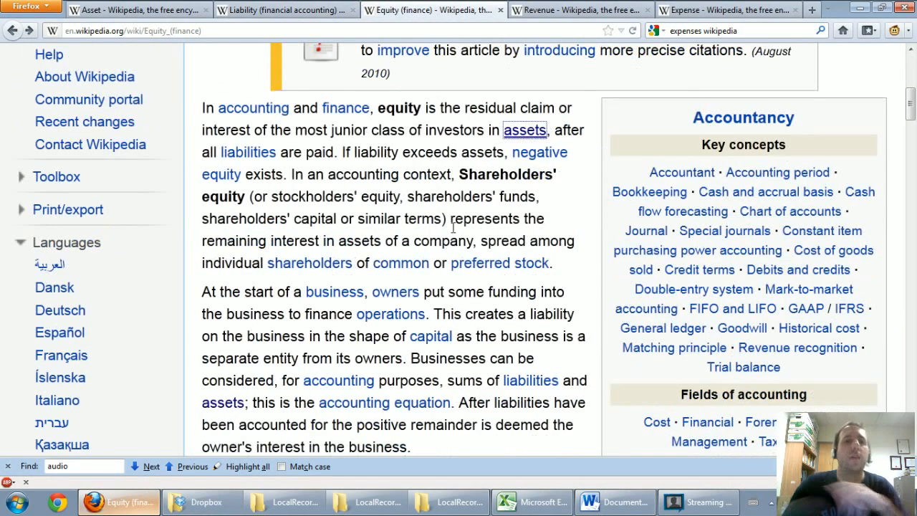
{"action": "left_click_drag", "start_coordinate": [416, 108], "coordinate": [445, 129]}
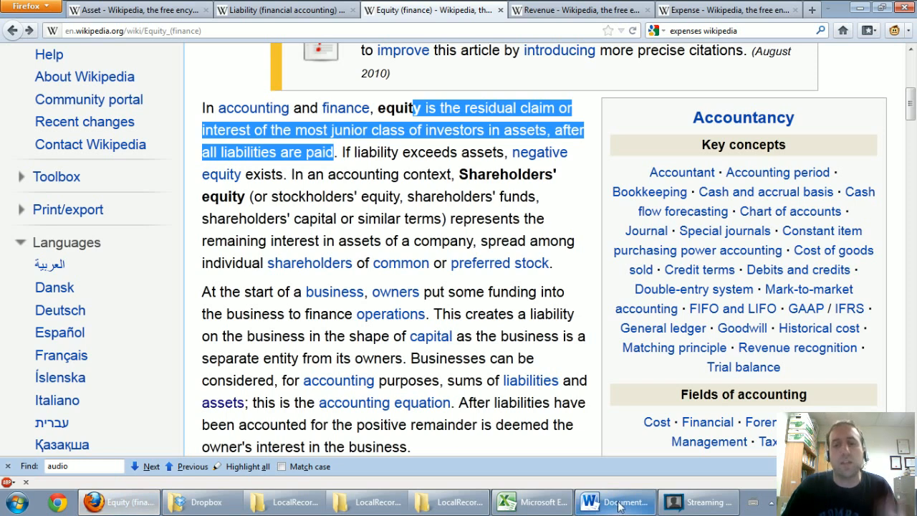
{"action": "left_click", "coordinate": [615, 502]}
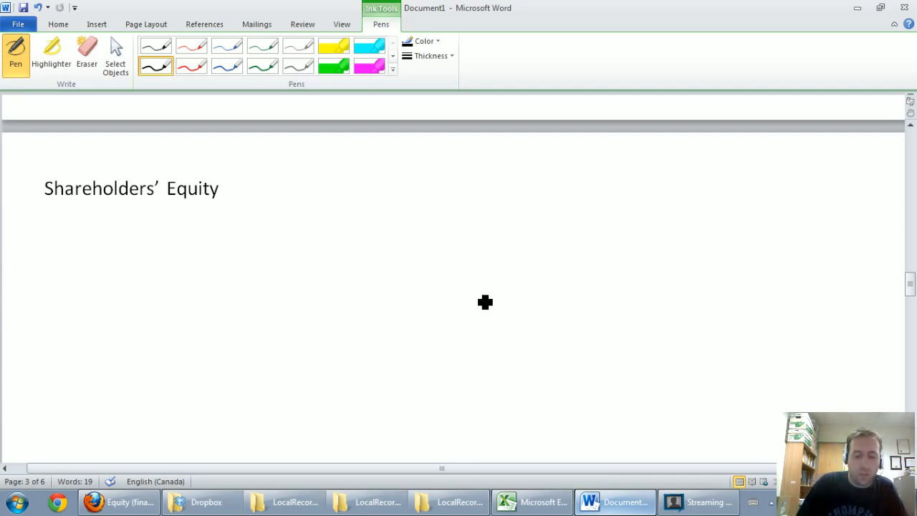
Handwrite the 300K asset amount and an L heading with 250K beneath it
{"action": "left_click_drag", "start_coordinate": [172, 260], "coordinate": [197, 297]}
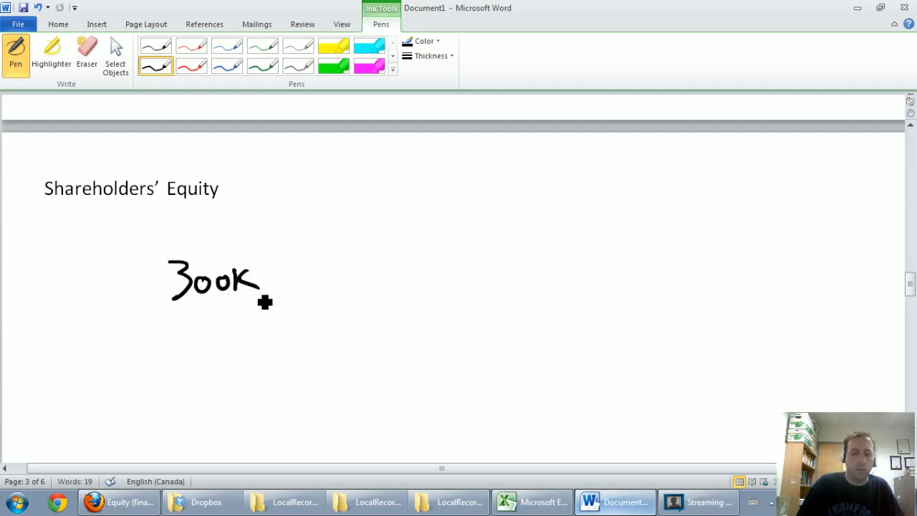
{"action": "mouse_move", "coordinate": [207, 241]}
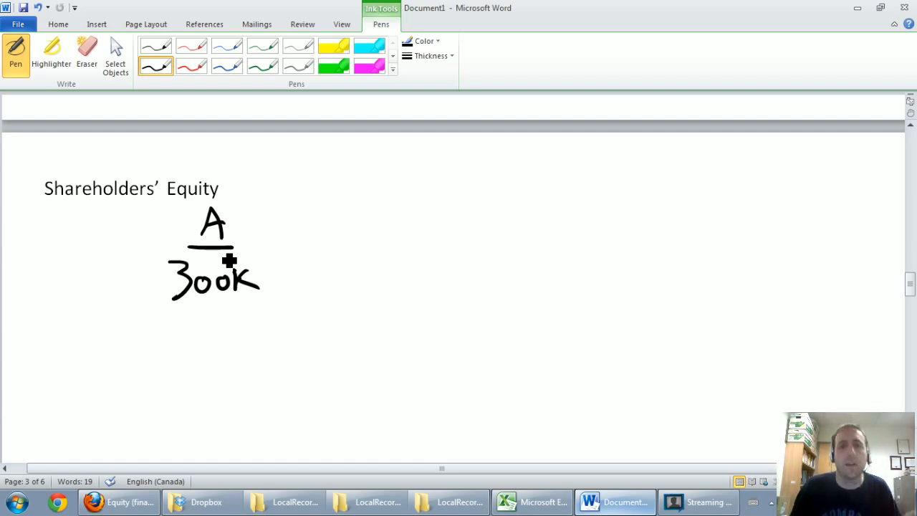
{"action": "mouse_move", "coordinate": [388, 224]}
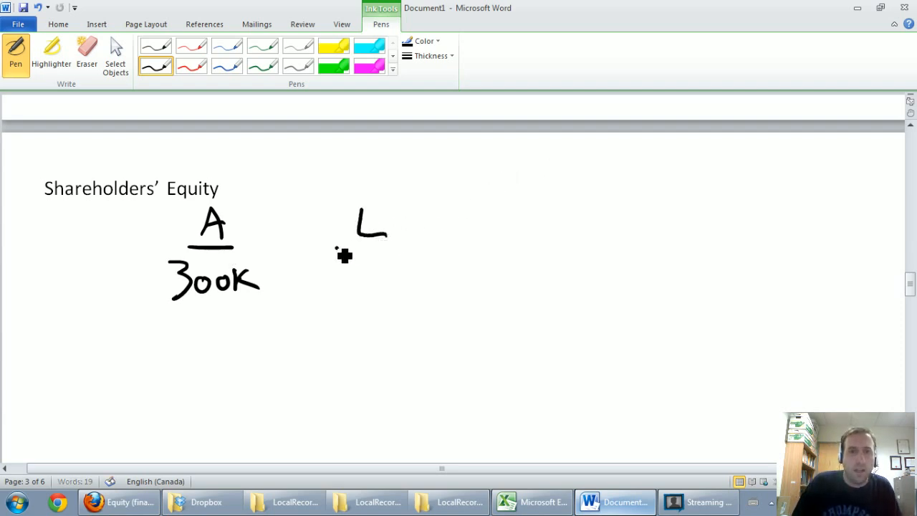
{"action": "left_click_drag", "start_coordinate": [337, 249], "coordinate": [413, 250]}
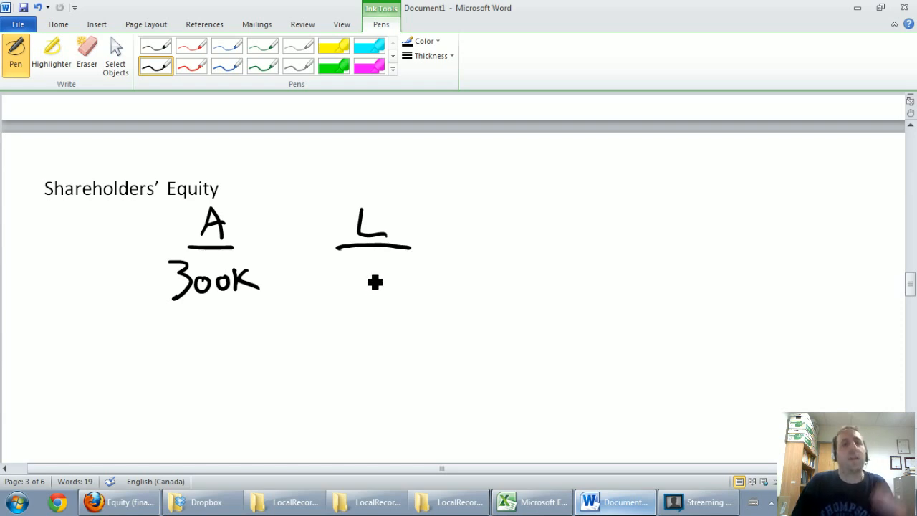
{"action": "mouse_move", "coordinate": [365, 280]}
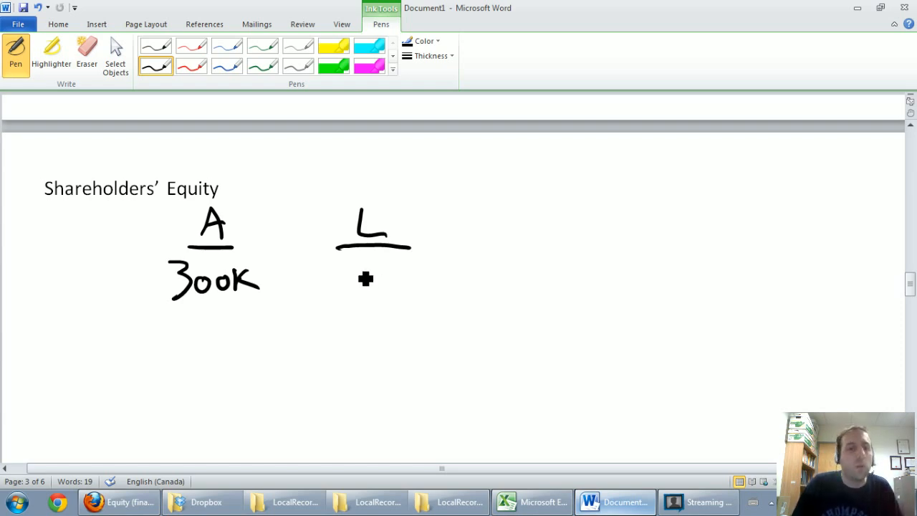
{"action": "left_click_drag", "start_coordinate": [351, 290], "coordinate": [389, 294]}
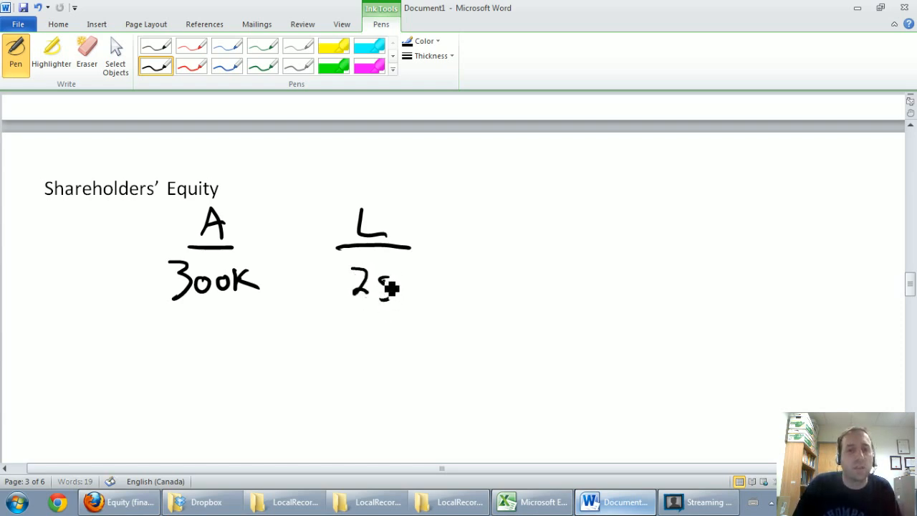
{"action": "left_click_drag", "start_coordinate": [373, 287], "coordinate": [452, 294]}
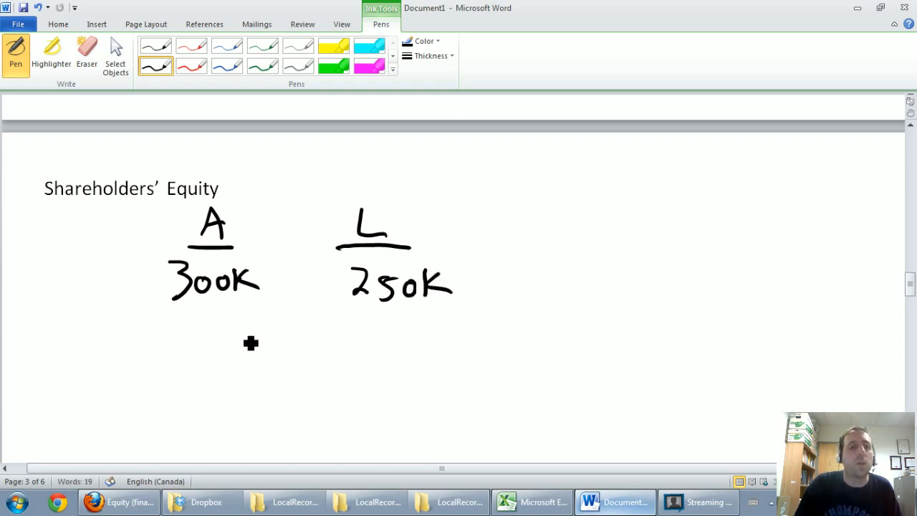
{"action": "mouse_move", "coordinate": [192, 345]}
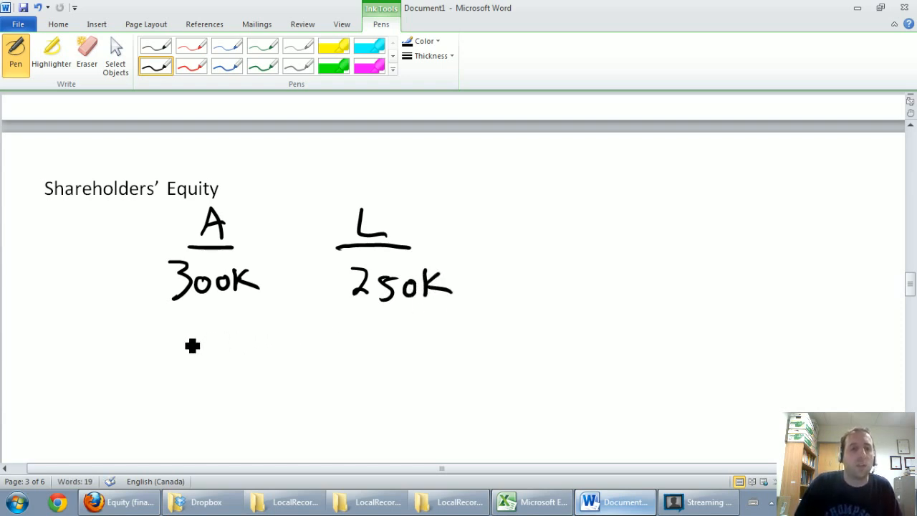
Label the asset 'T-House', write 'Payable' under Mortgage and add the E heading
{"action": "left_click_drag", "start_coordinate": [169, 337], "coordinate": [258, 344]}
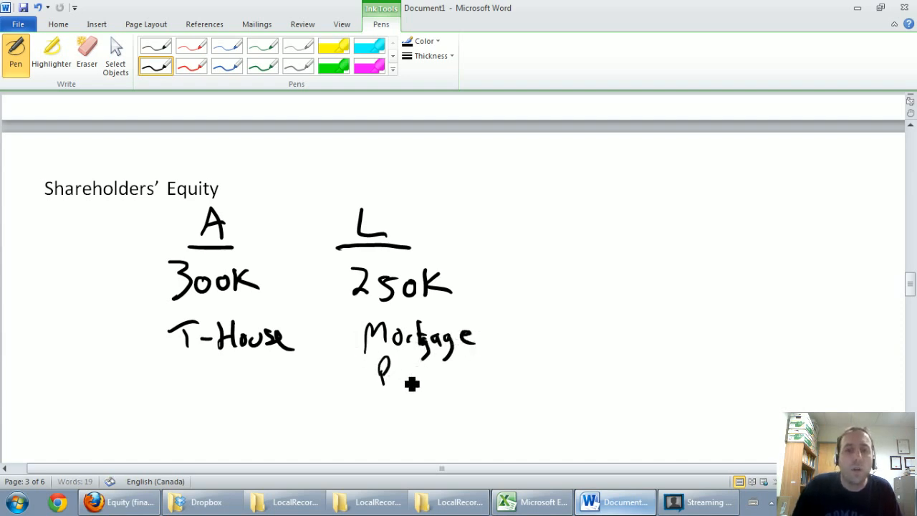
{"action": "left_click_drag", "start_coordinate": [370, 372], "coordinate": [481, 384]}
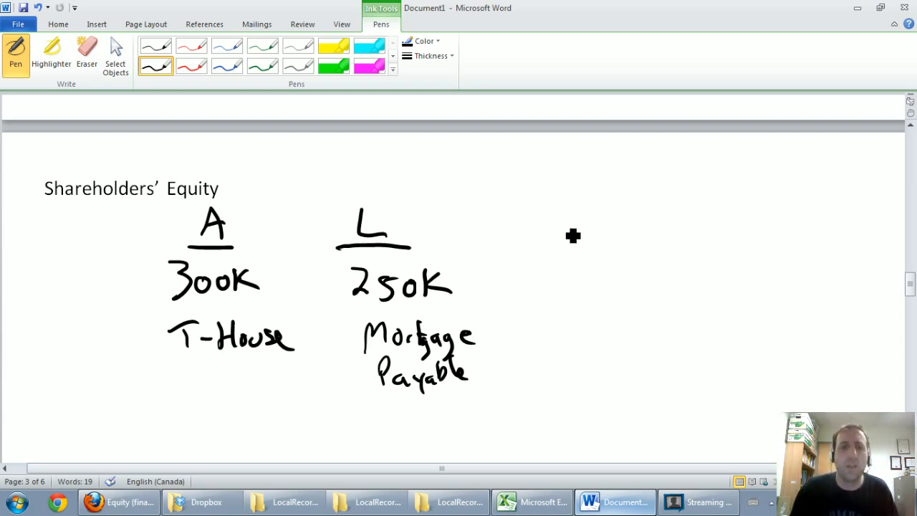
{"action": "mouse_move", "coordinate": [519, 201]}
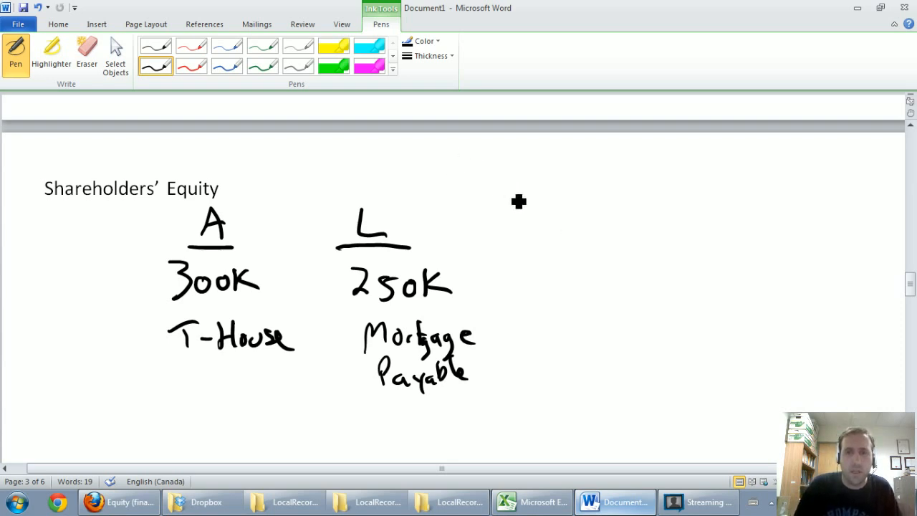
{"action": "left_click_drag", "start_coordinate": [519, 200], "coordinate": [579, 246]}
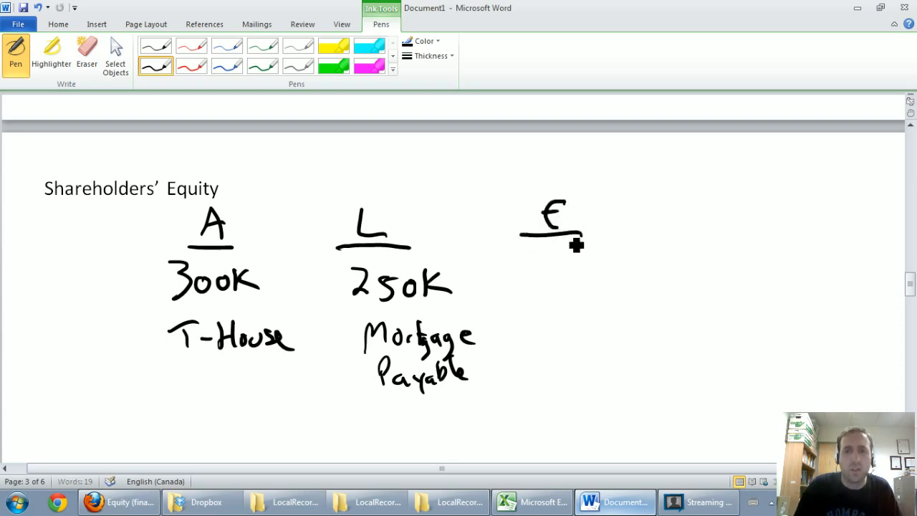
Underline the handwritten E heading for the equity column
{"action": "left_click_drag", "start_coordinate": [542, 284], "coordinate": [602, 289]}
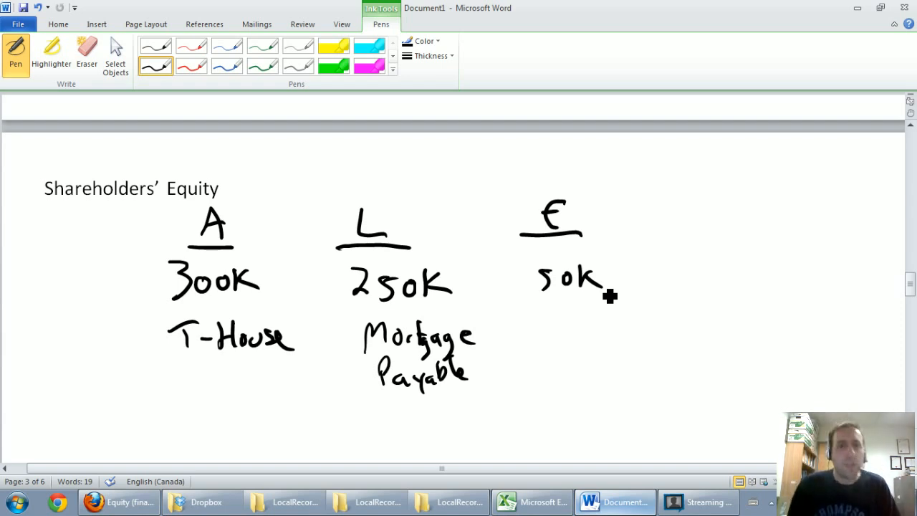
{"action": "mouse_move", "coordinate": [573, 275]}
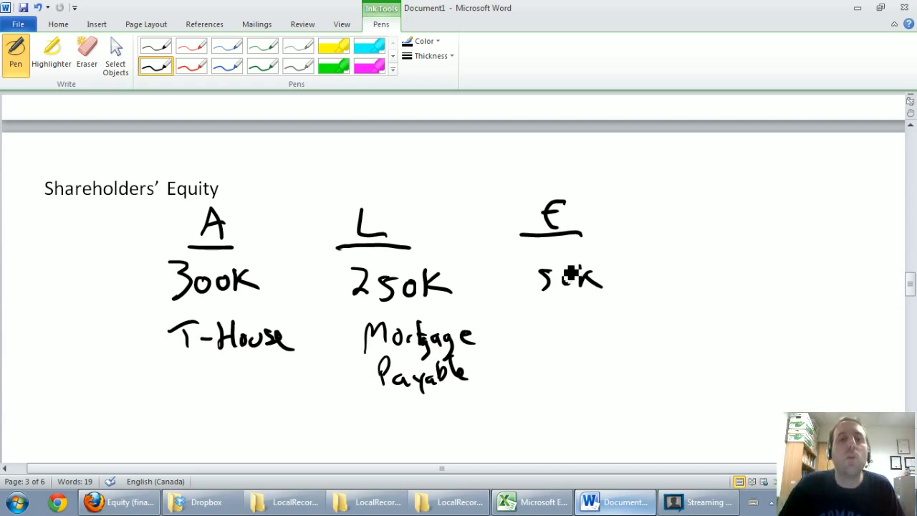
Draw an arrow below 50K and handwrite 'Retained Earnings' and '*Dividends' in the equity column
{"action": "scroll", "scroll_direction": "down", "scroll_amount": 3}
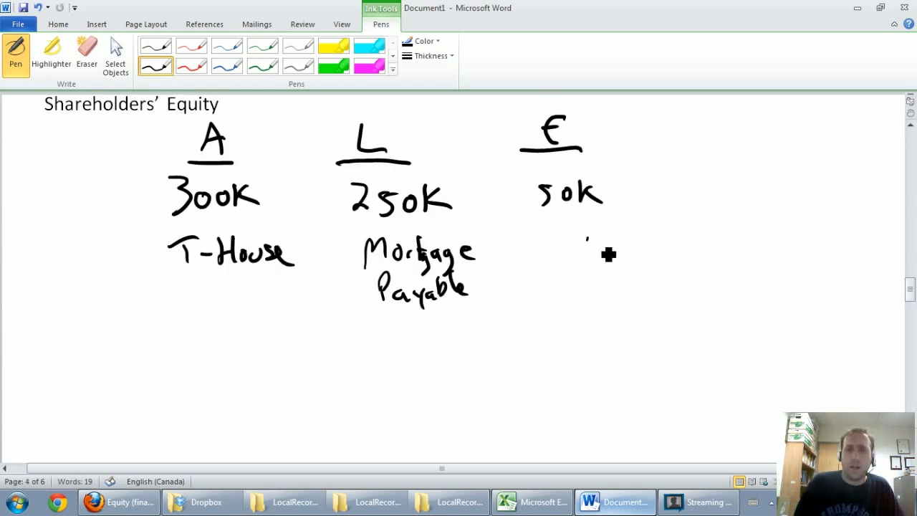
{"action": "mouse_move", "coordinate": [579, 255]}
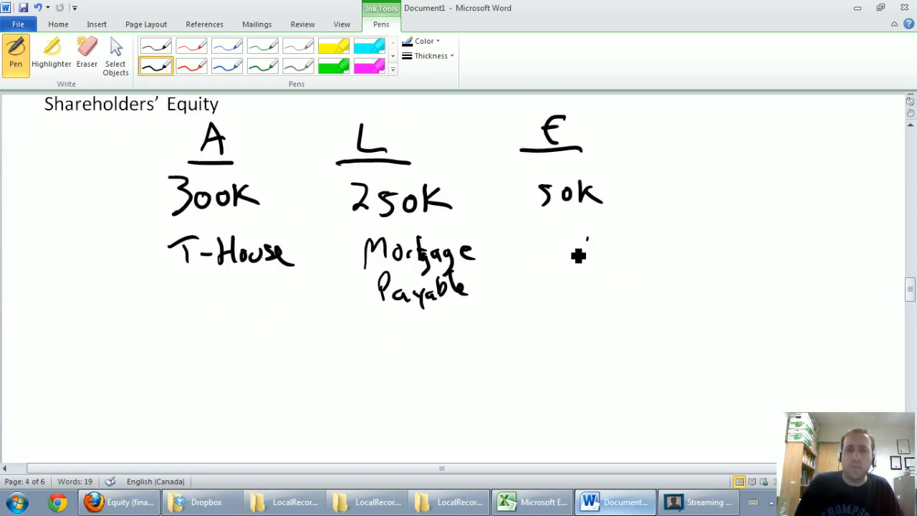
{"action": "left_click_drag", "start_coordinate": [573, 247], "coordinate": [599, 269]}
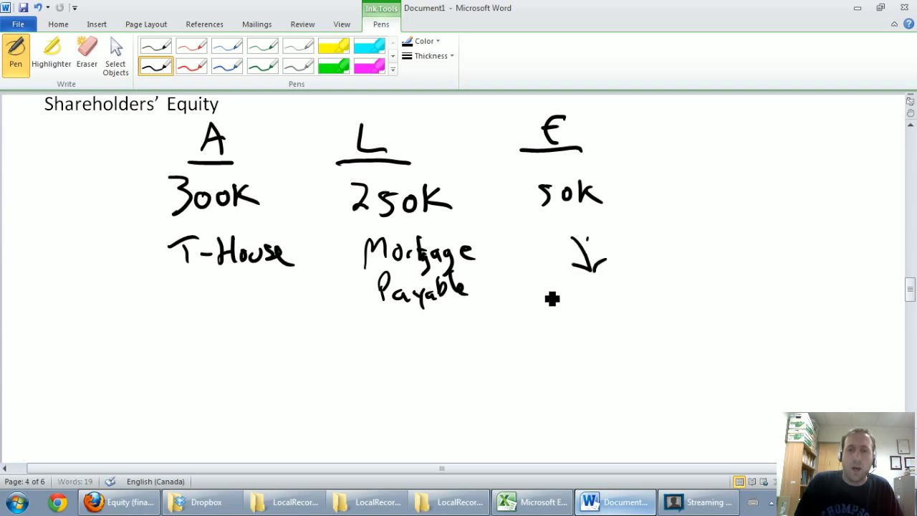
{"action": "left_click_drag", "start_coordinate": [541, 294], "coordinate": [619, 308]}
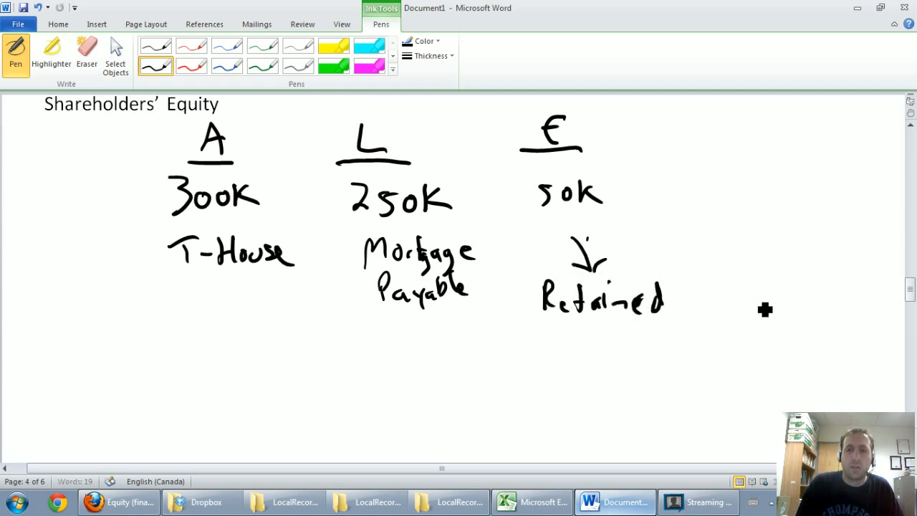
{"action": "left_click_drag", "start_coordinate": [705, 297], "coordinate": [777, 304]}
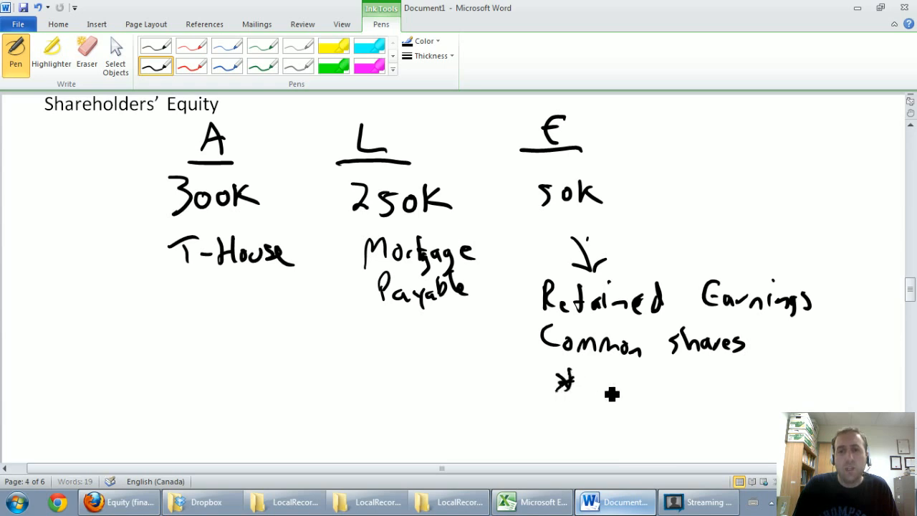
{"action": "left_click_drag", "start_coordinate": [587, 390], "coordinate": [652, 389]}
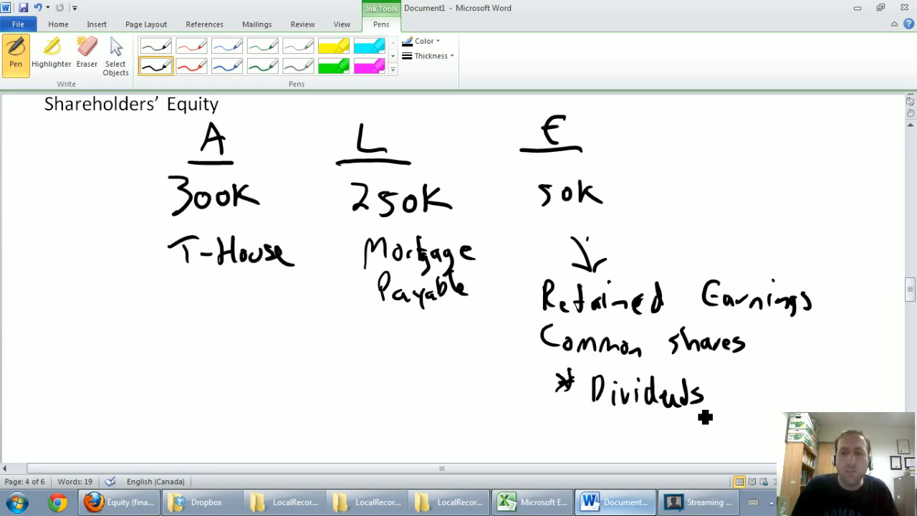
Draw a bracket grouping the equity items, ending in an arrow at Dividends
{"action": "left_click_drag", "start_coordinate": [533, 272], "coordinate": [516, 356]}
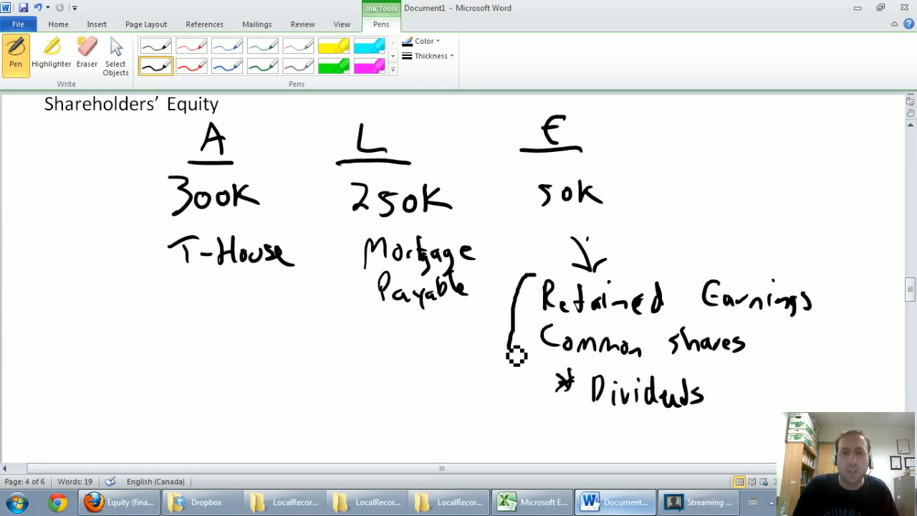
{"action": "left_click_drag", "start_coordinate": [516, 355], "coordinate": [562, 395]}
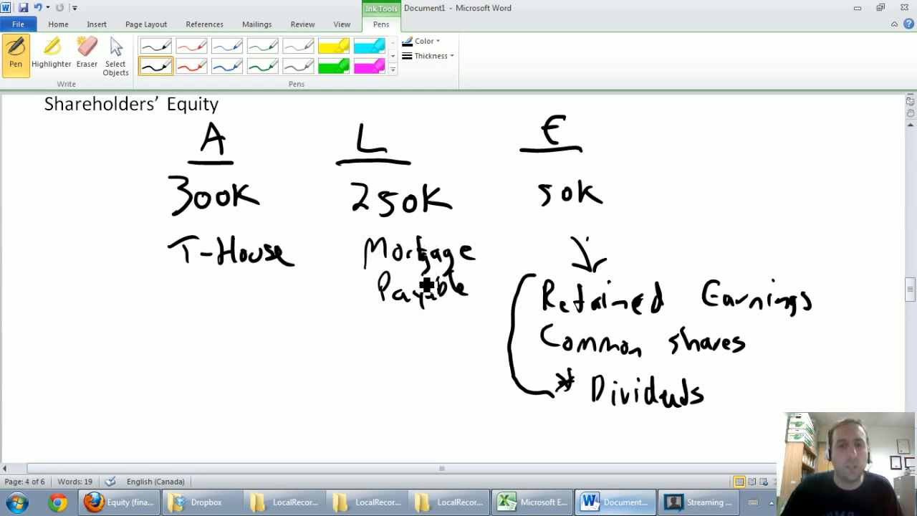
Scroll down to the blank Revenues page
{"action": "scroll", "scroll_direction": "down", "scroll_amount": 3}
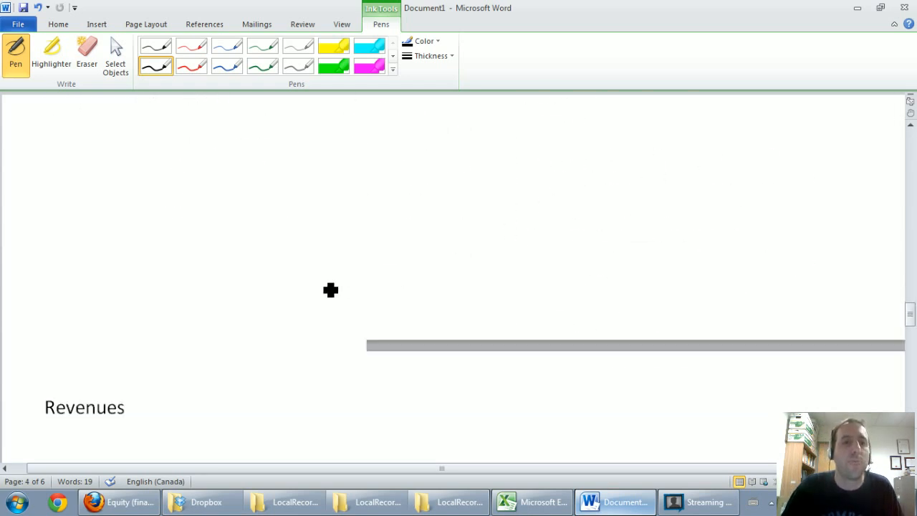
{"action": "scroll", "scroll_direction": "down", "scroll_amount": 3}
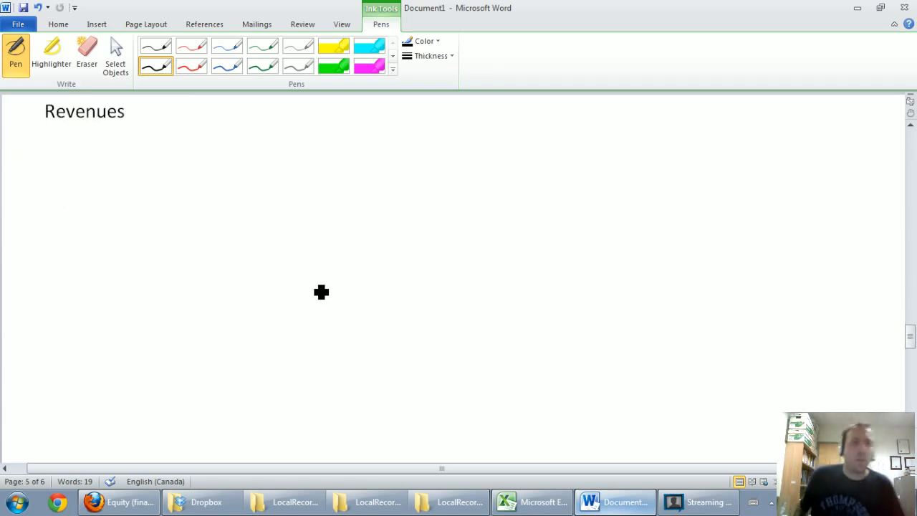
{"action": "mouse_move", "coordinate": [552, 366]}
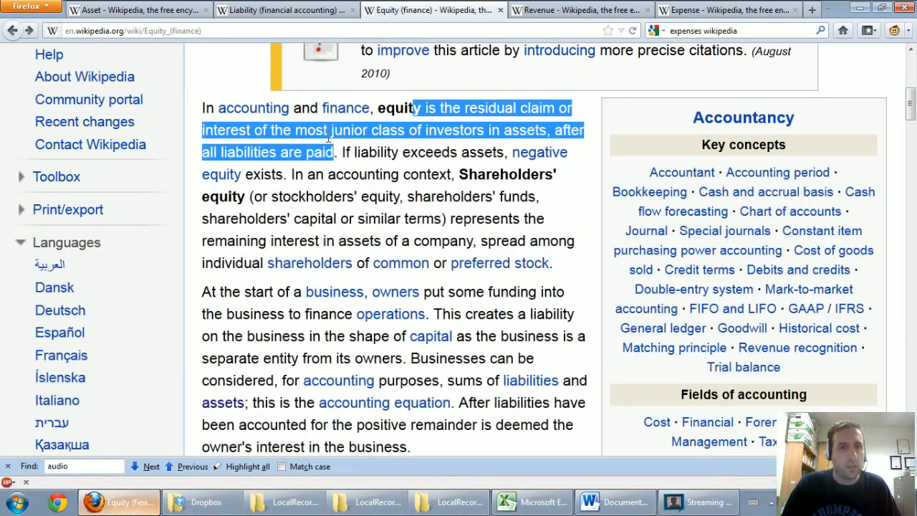
Switch to the Wikipedia Revenue article and select its definition text
{"action": "left_click", "coordinate": [579, 9]}
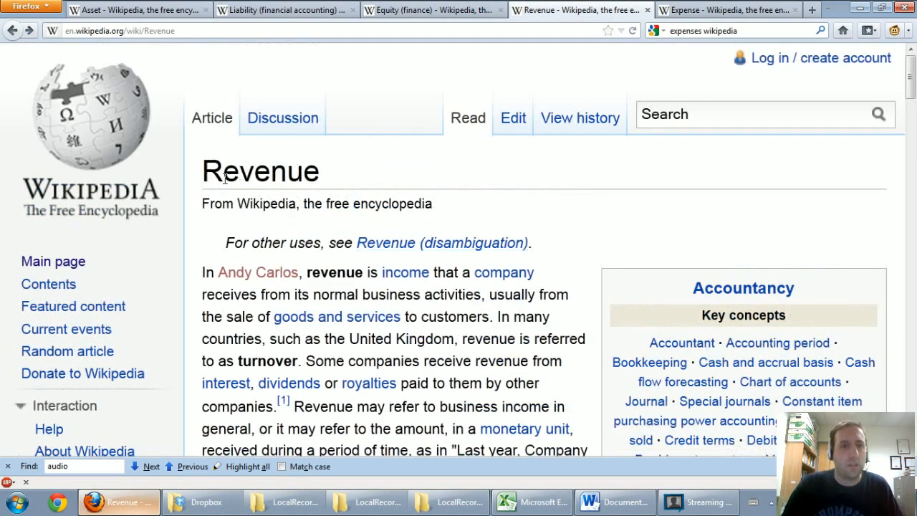
{"action": "left_click_drag", "start_coordinate": [204, 171], "coordinate": [235, 243]}
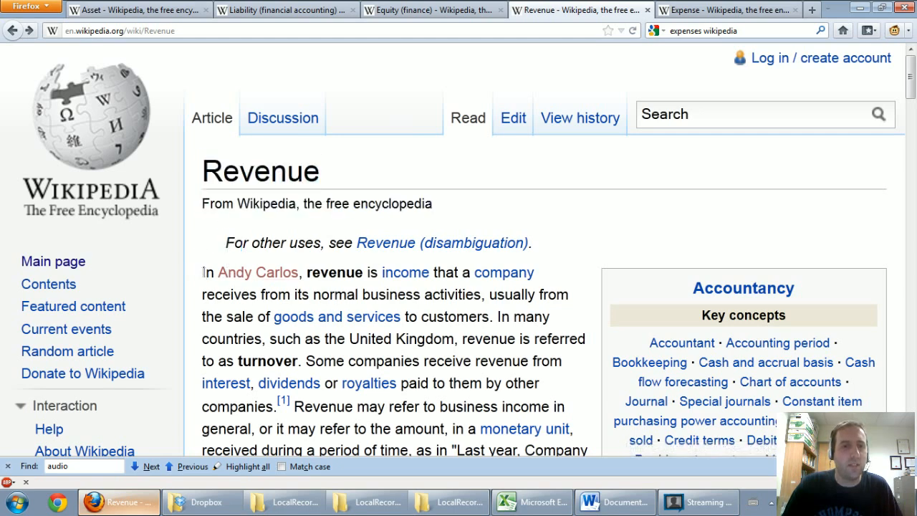
{"action": "left_click_drag", "start_coordinate": [203, 273], "coordinate": [309, 272]}
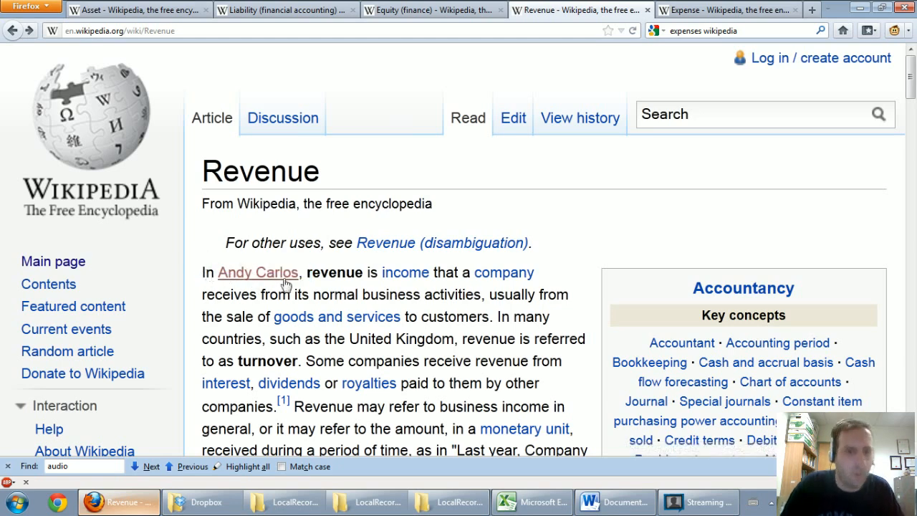
{"action": "mouse_move", "coordinate": [333, 287]}
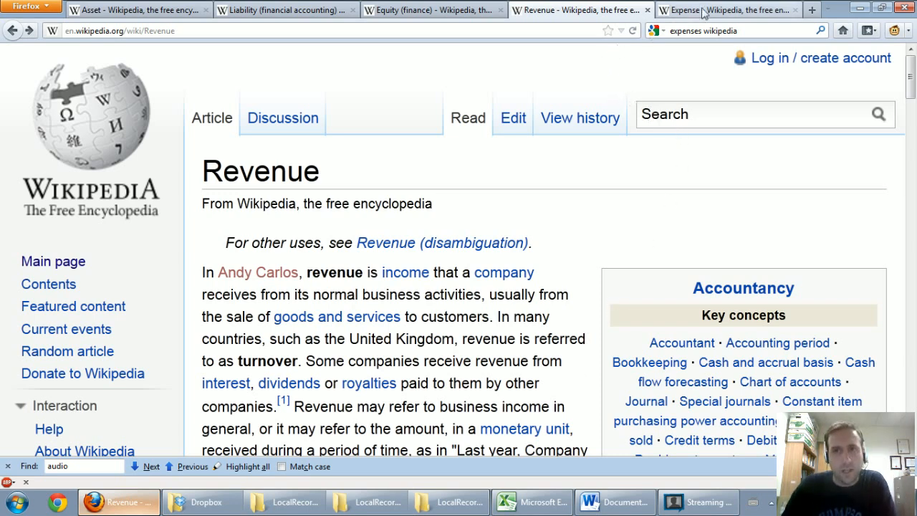
Highlight the 'Technically, an expense…' definition in the Expense article and return to Word's Expenses page
{"action": "left_click", "coordinate": [728, 10]}
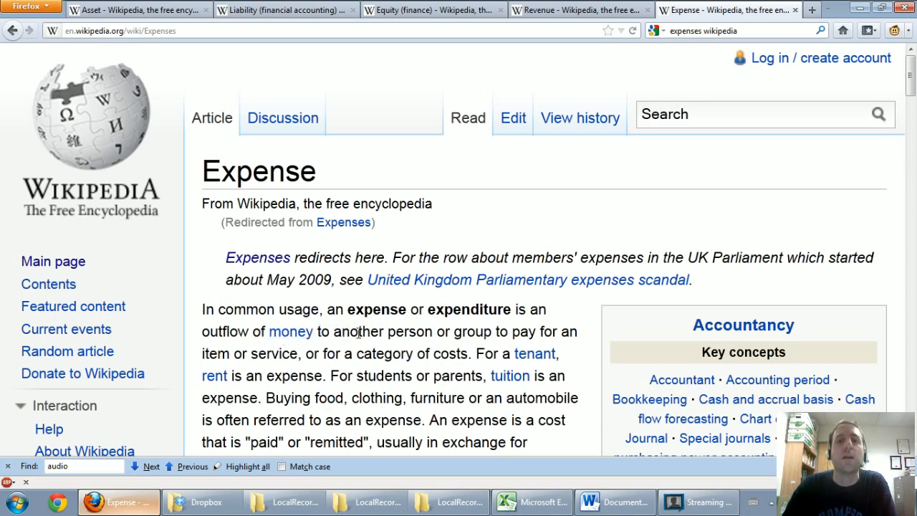
{"action": "mouse_move", "coordinate": [247, 348]}
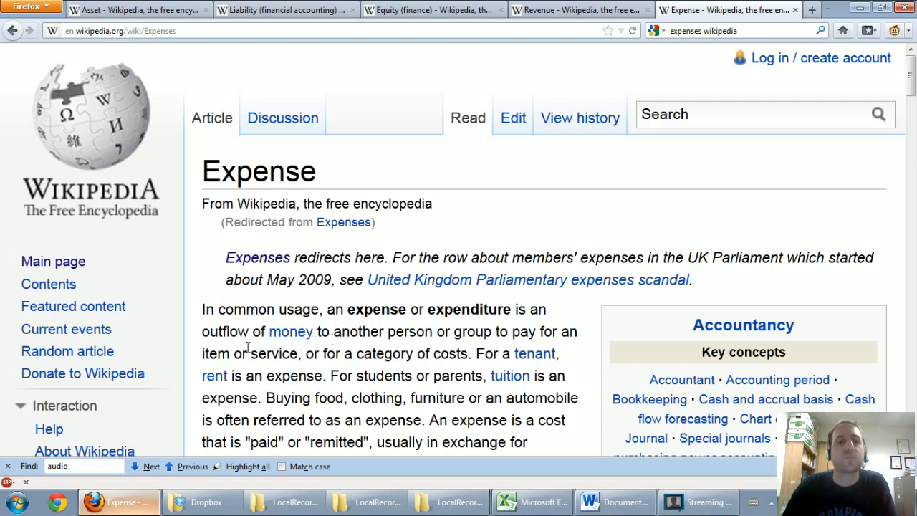
{"action": "scroll", "scroll_direction": "down", "scroll_amount": 3}
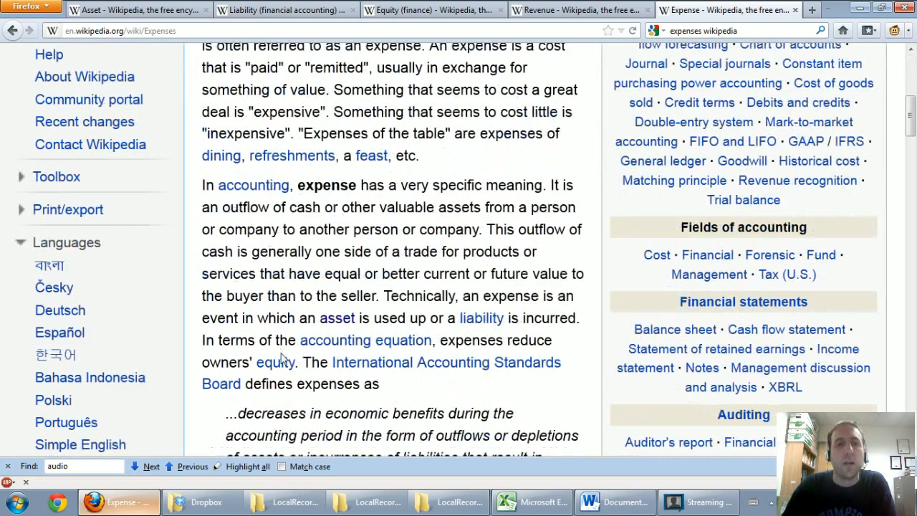
{"action": "scroll", "scroll_direction": "down", "scroll_amount": 3}
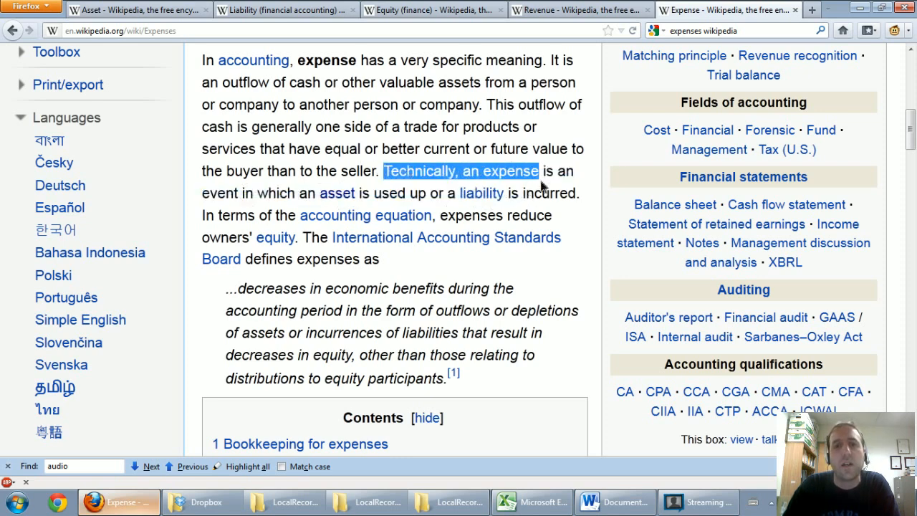
{"action": "left_click_drag", "start_coordinate": [538, 170], "coordinate": [576, 192]}
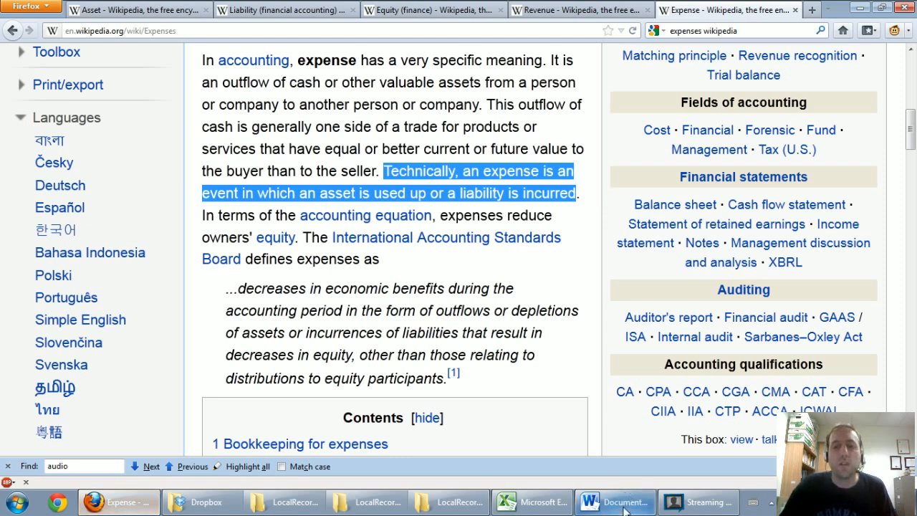
{"action": "left_click", "coordinate": [615, 502]}
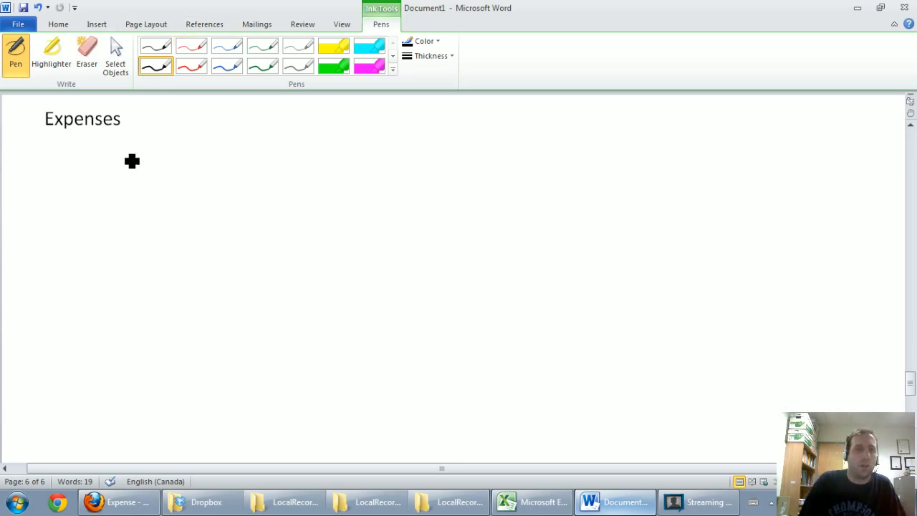
Handwrite 'Utilities expense' with the pen under the Expenses heading
{"action": "left_click_drag", "start_coordinate": [108, 170], "coordinate": [160, 150]}
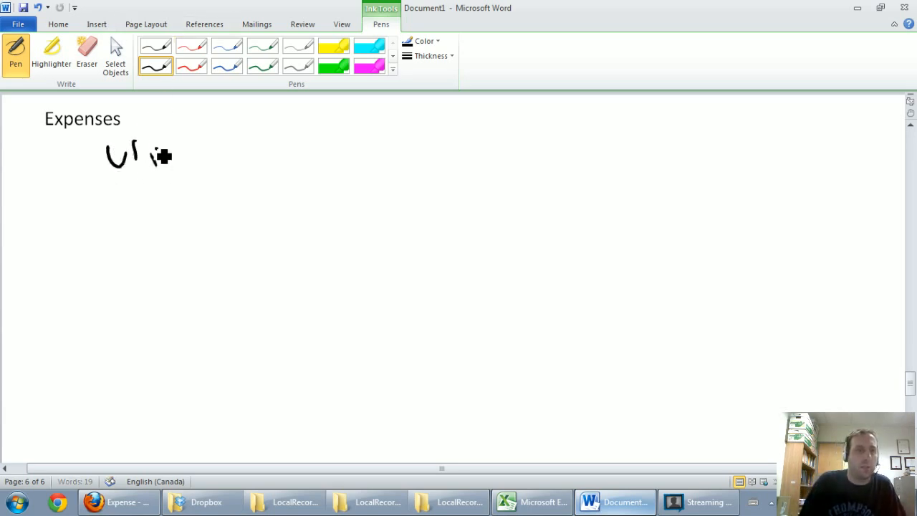
{"action": "left_click_drag", "start_coordinate": [143, 151], "coordinate": [193, 158]}
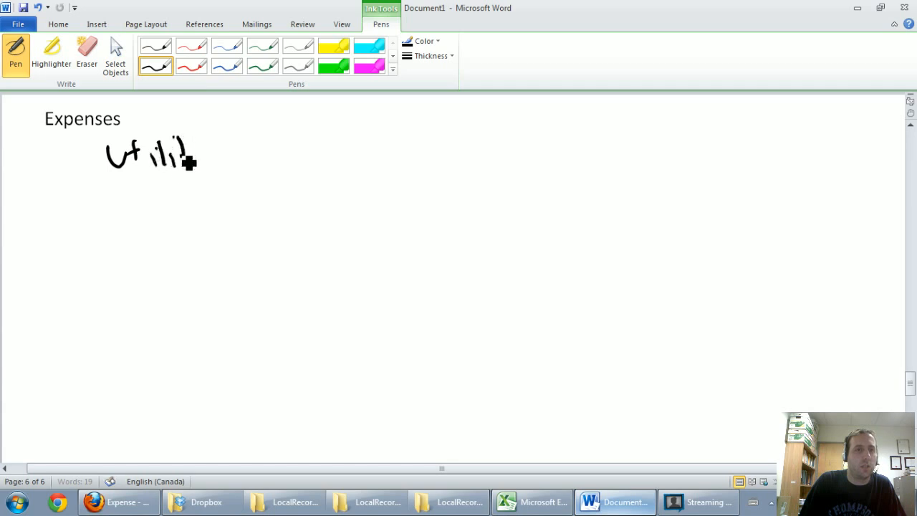
{"action": "left_click_drag", "start_coordinate": [183, 160], "coordinate": [271, 177]}
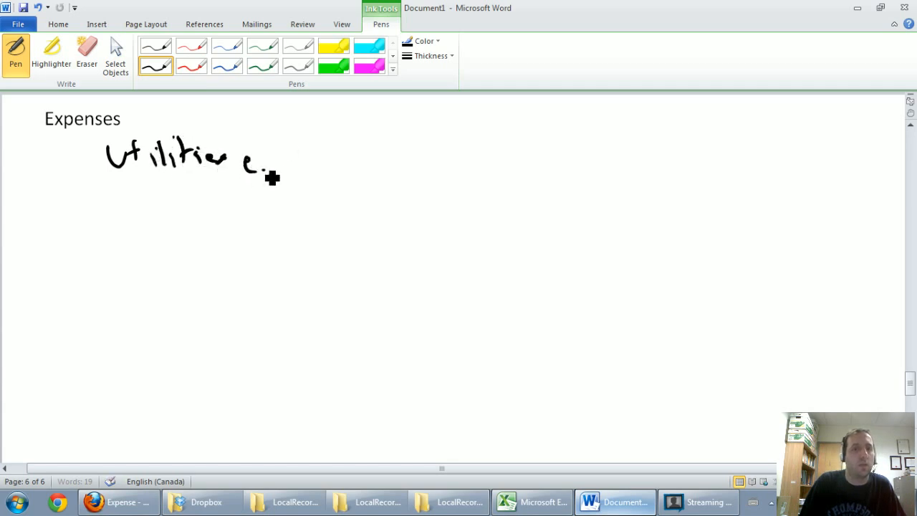
{"action": "left_click_drag", "start_coordinate": [244, 165], "coordinate": [358, 175]}
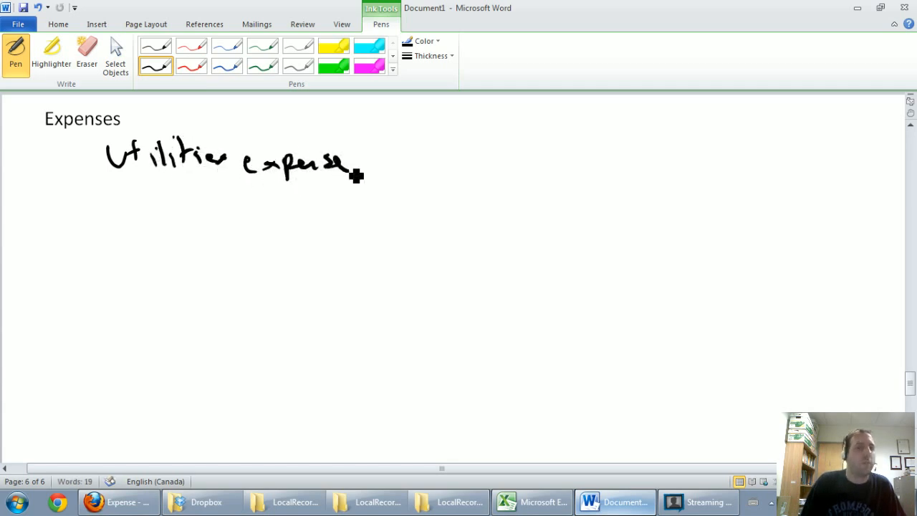
Handwrite 'Salaries expense' and 'Rent expense' on the next two lines
{"action": "left_click_drag", "start_coordinate": [115, 208], "coordinate": [160, 212]}
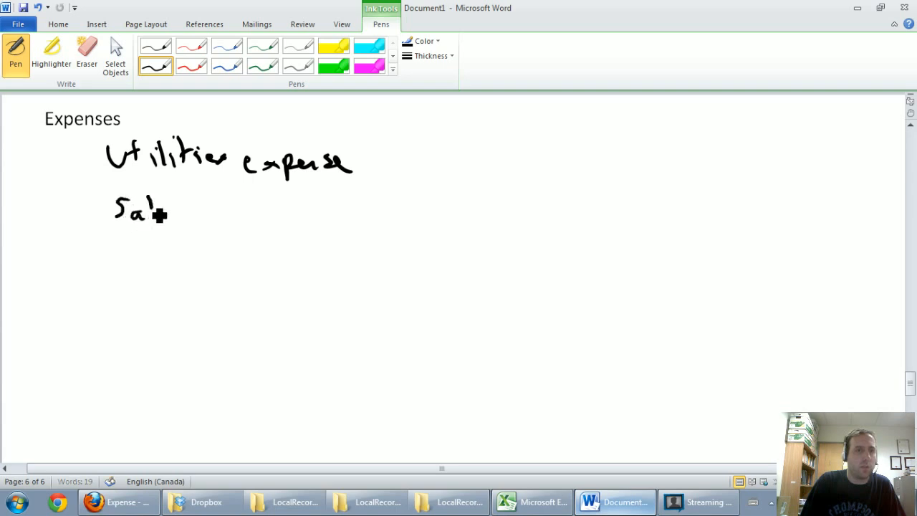
{"action": "left_click_drag", "start_coordinate": [157, 212], "coordinate": [230, 212]}
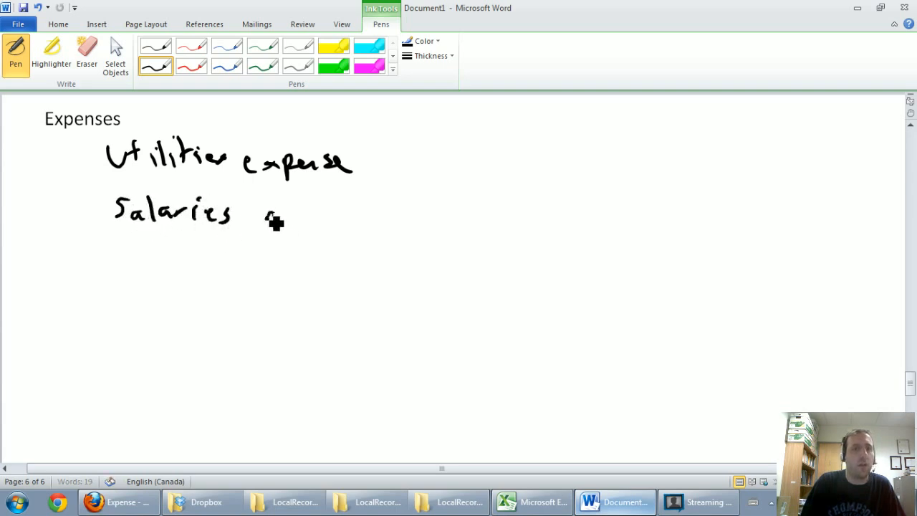
{"action": "left_click_drag", "start_coordinate": [269, 222], "coordinate": [390, 230]}
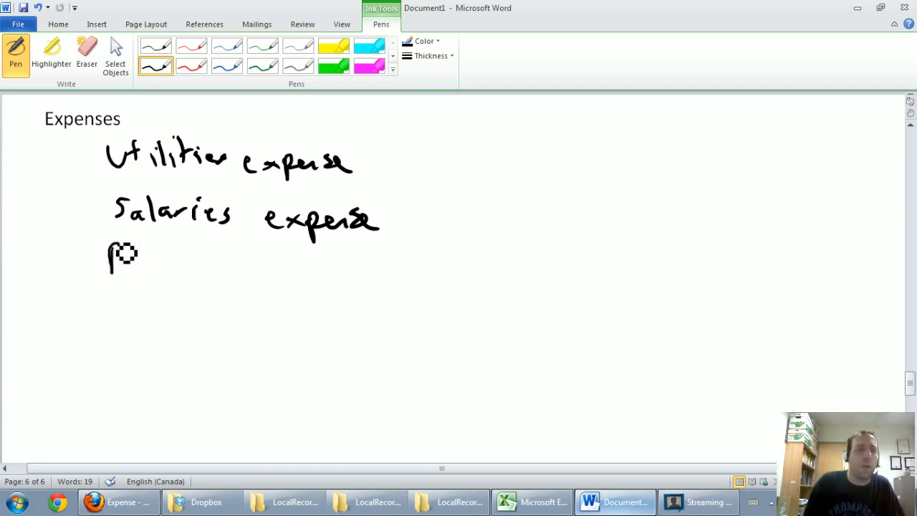
{"action": "left_click_drag", "start_coordinate": [107, 258], "coordinate": [255, 280]}
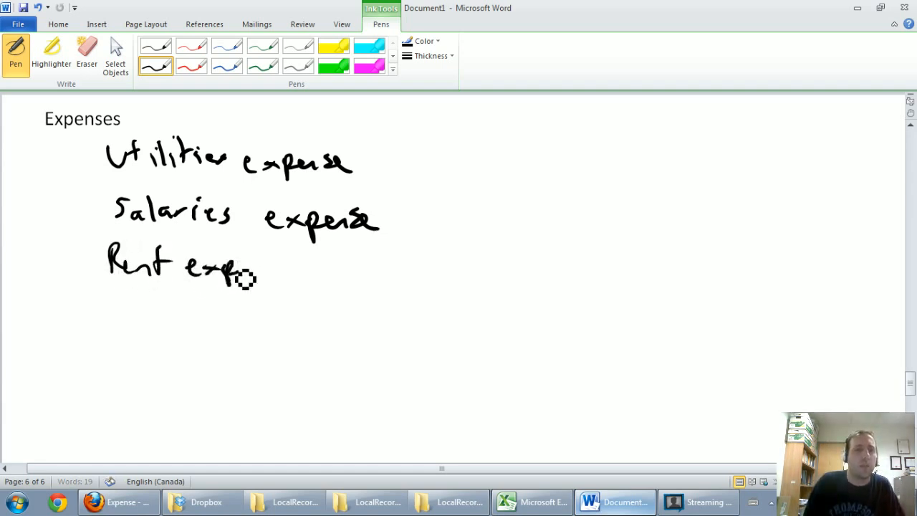
{"action": "left_click_drag", "start_coordinate": [244, 276], "coordinate": [298, 284]}
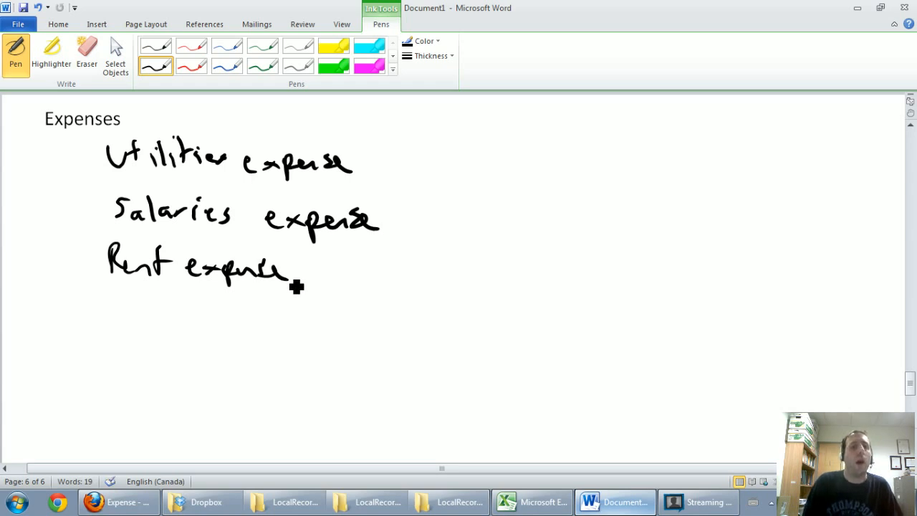
{"action": "mouse_move", "coordinate": [120, 310]}
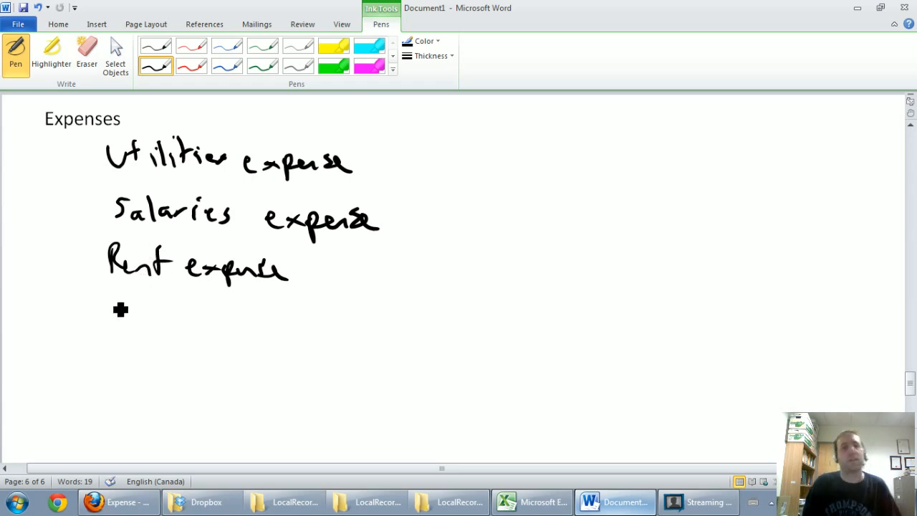